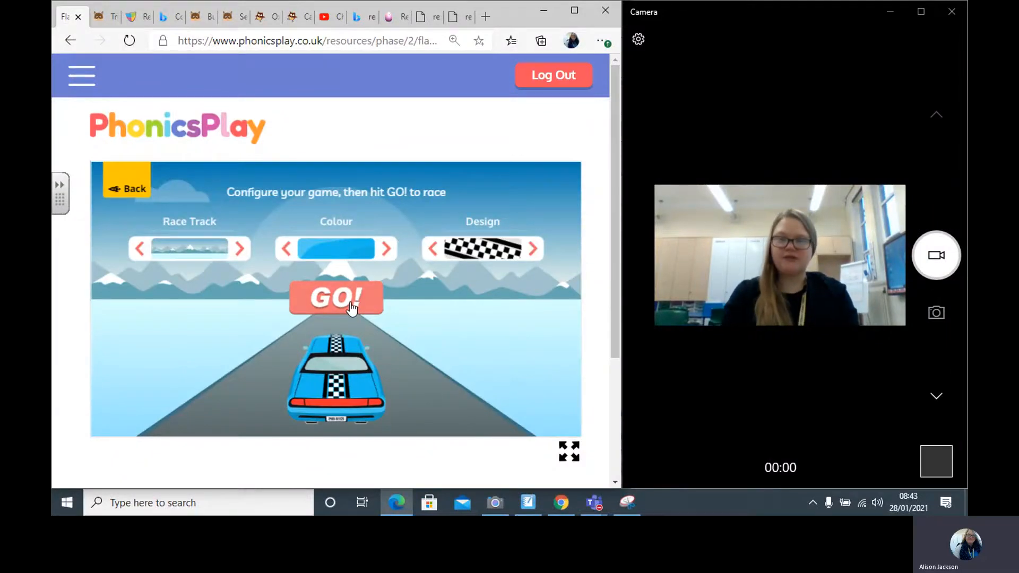
# Start the Flashcards Speed Trial and mark all 18 graphemes correct, finishing in 40 seconds
pyautogui.click(335, 298)
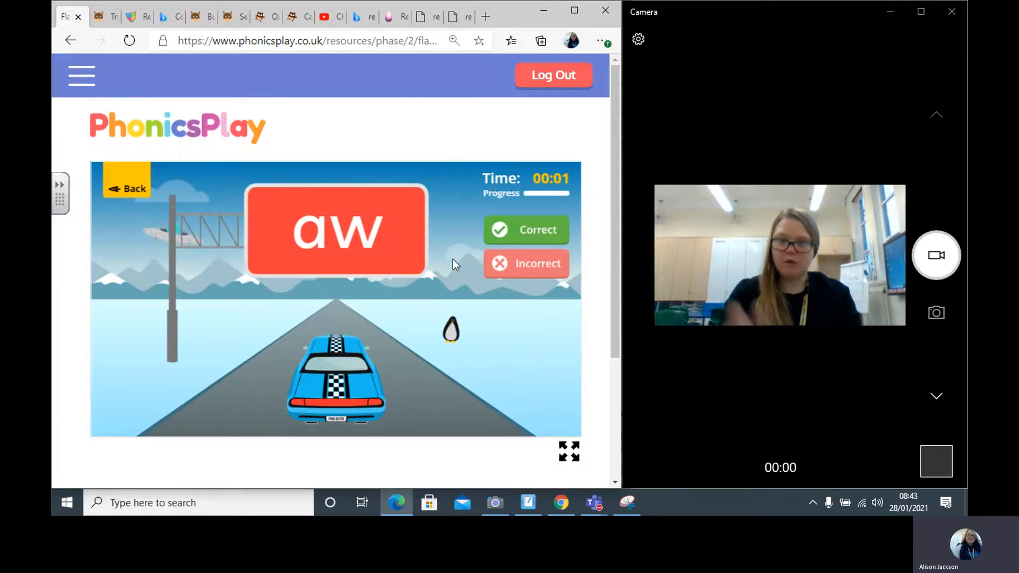
pyautogui.click(526, 229)
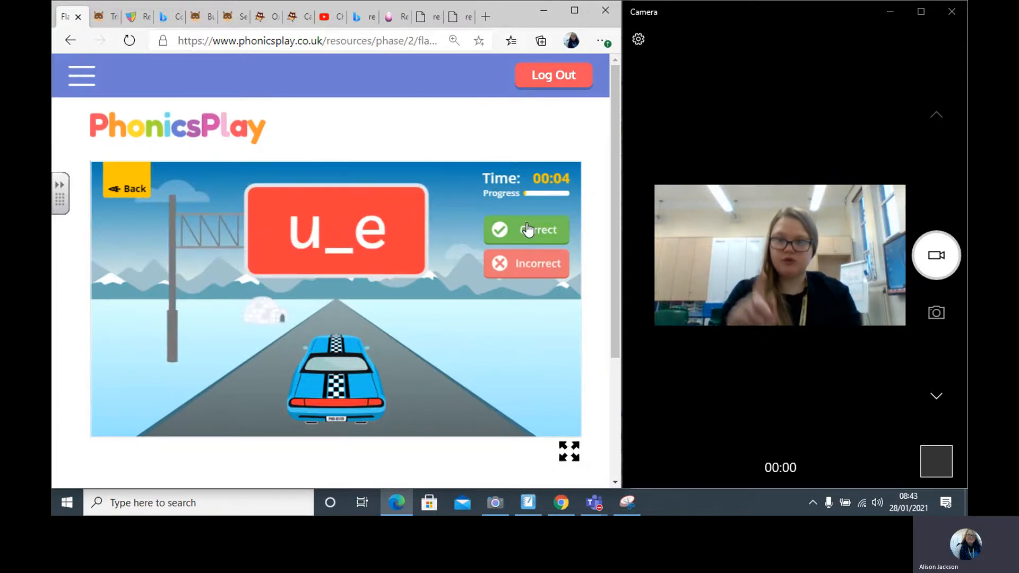
pyautogui.click(526, 230)
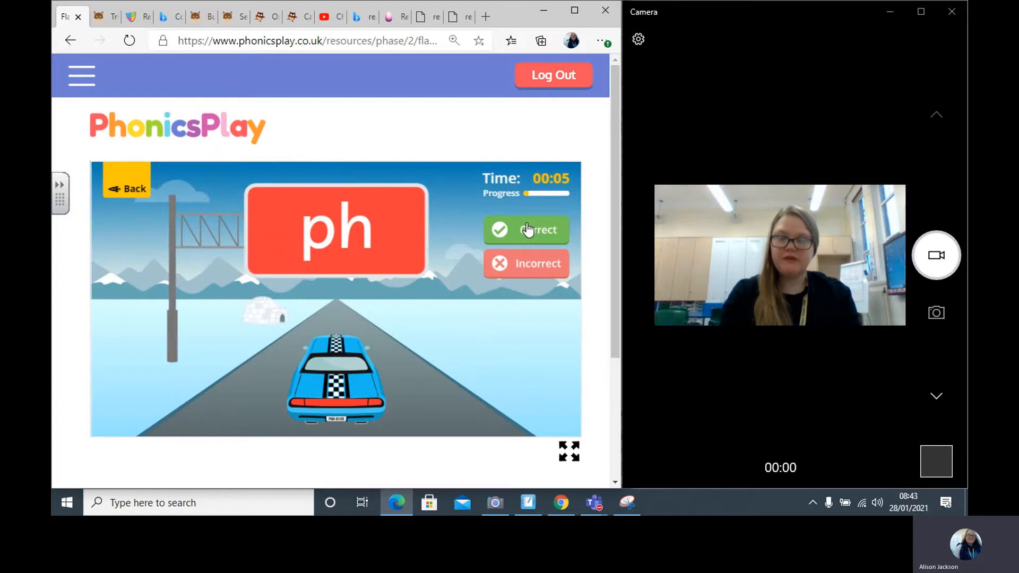
pyautogui.click(526, 230)
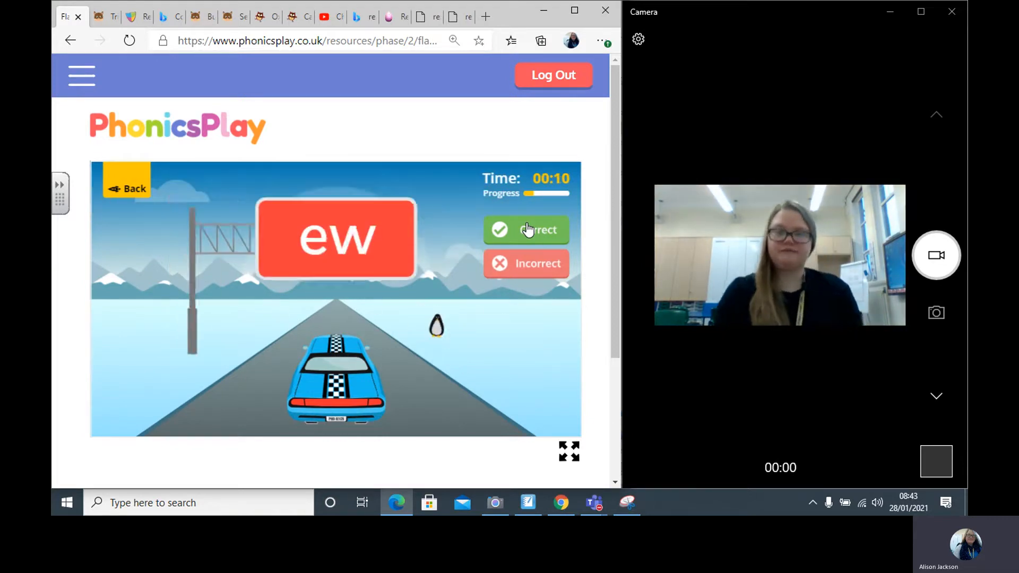
pyautogui.click(526, 229)
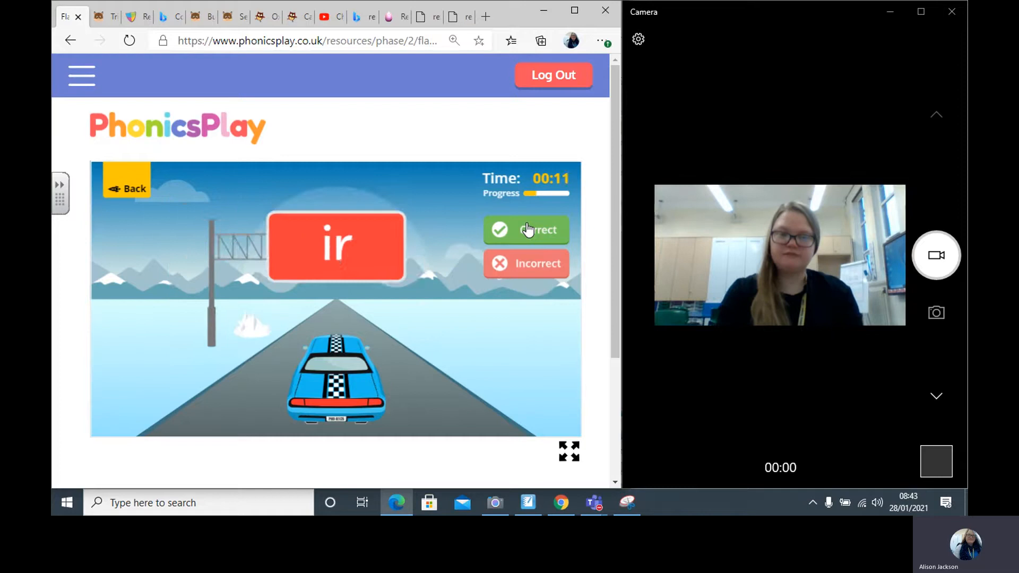
pyautogui.click(526, 230)
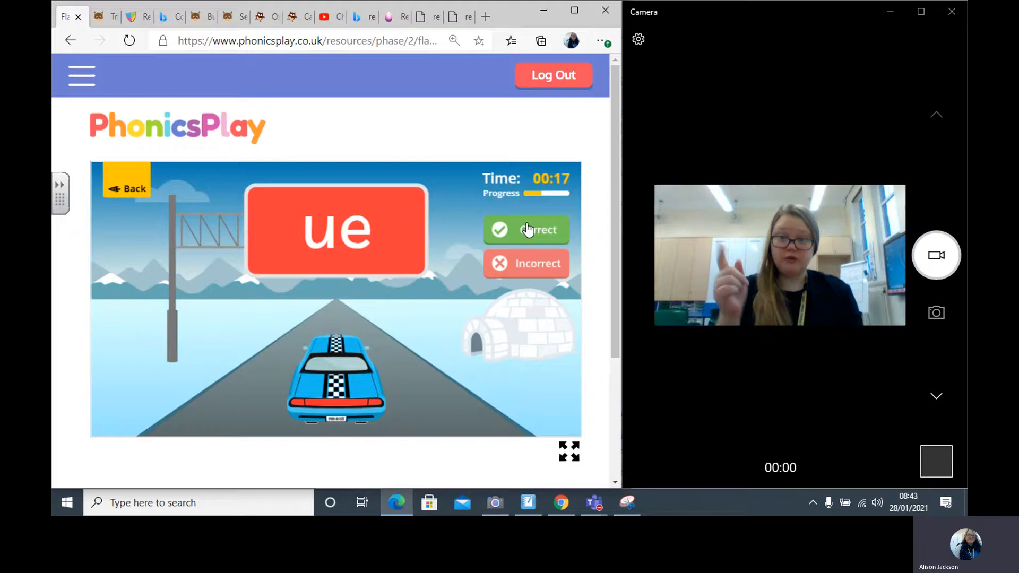
pyautogui.click(525, 229)
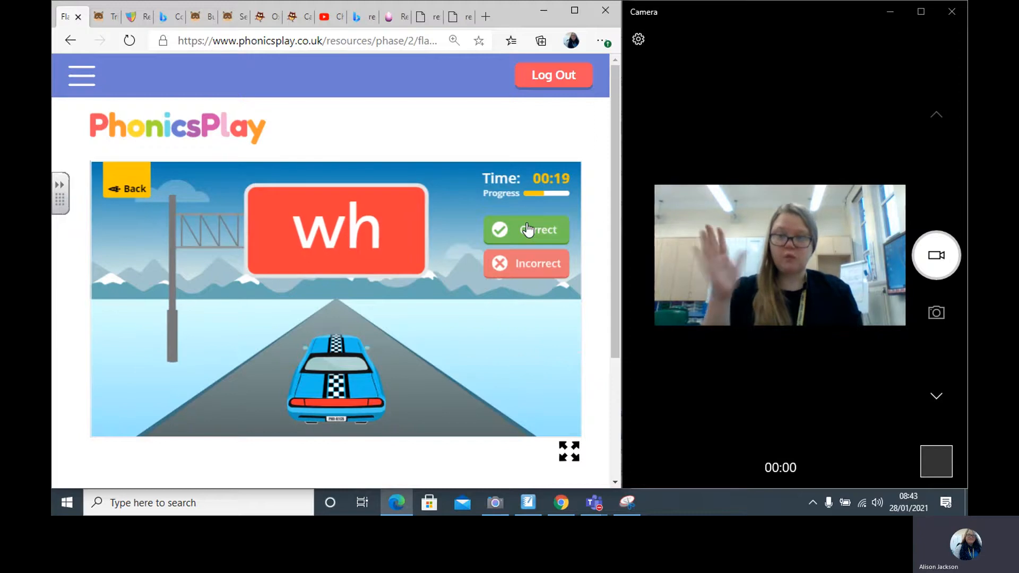
pyautogui.click(526, 230)
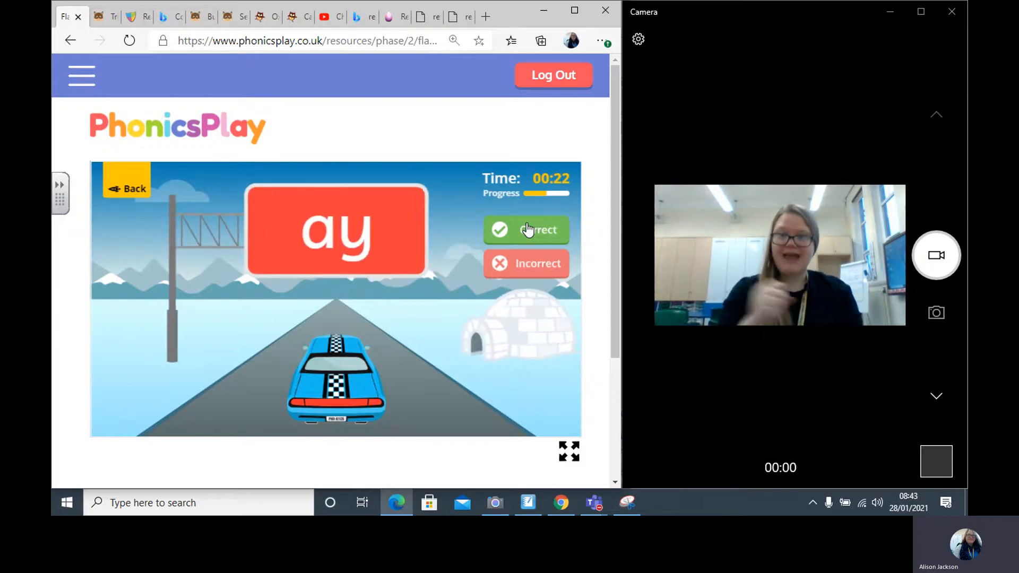
pyautogui.click(526, 229)
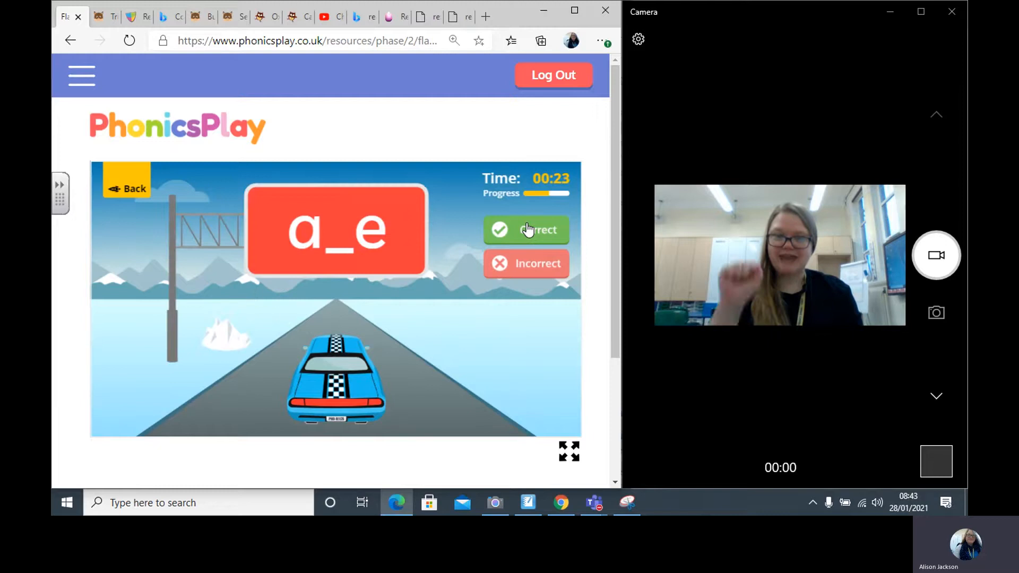
pyautogui.click(525, 229)
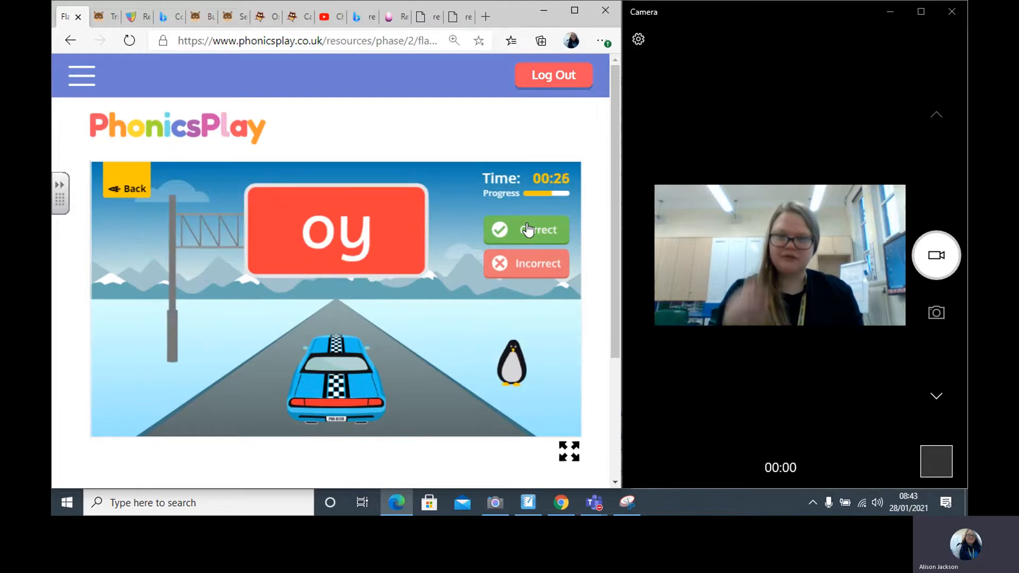
pyautogui.click(524, 230)
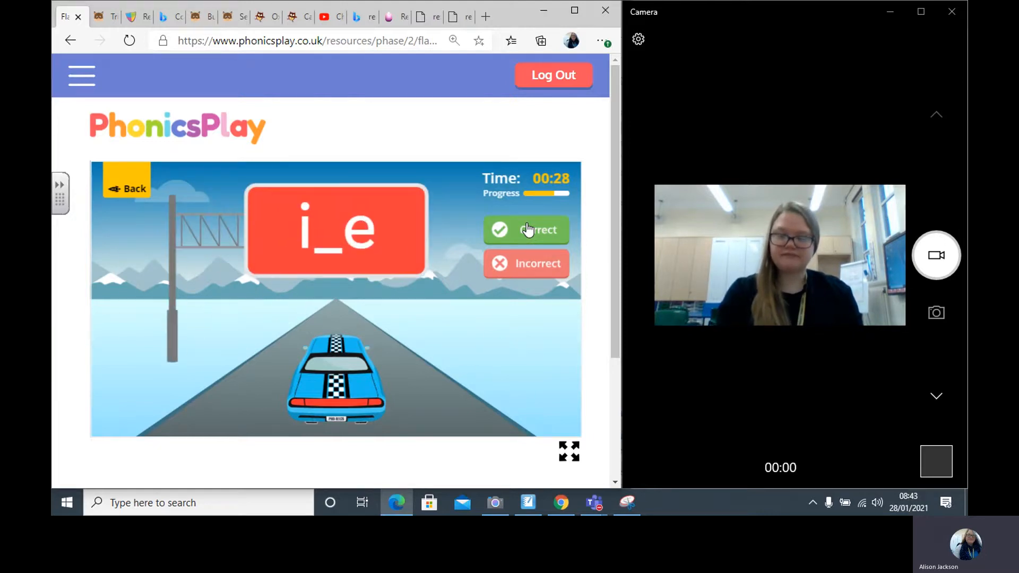
pyautogui.click(526, 229)
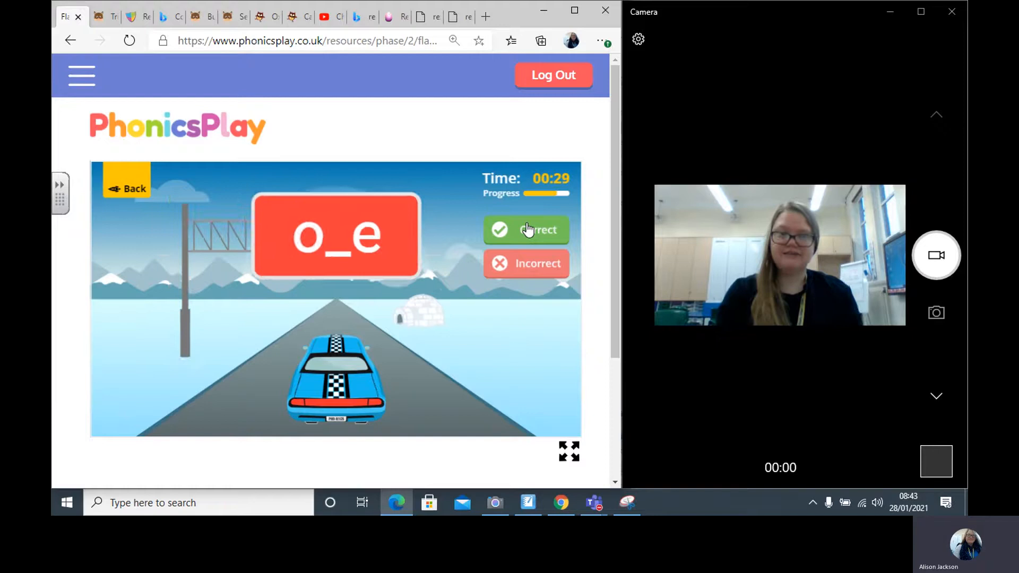
pyautogui.click(527, 229)
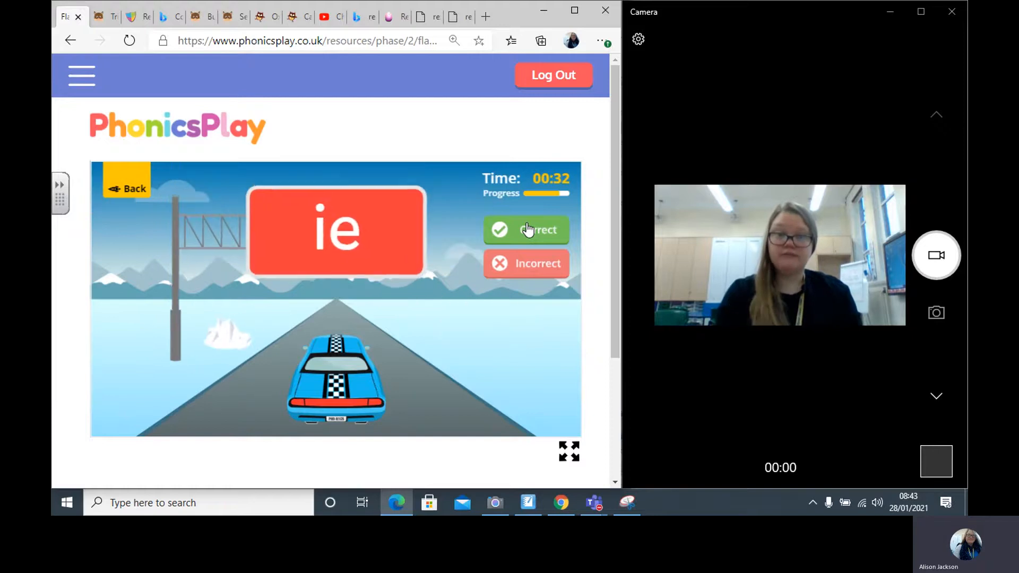
pyautogui.click(526, 229)
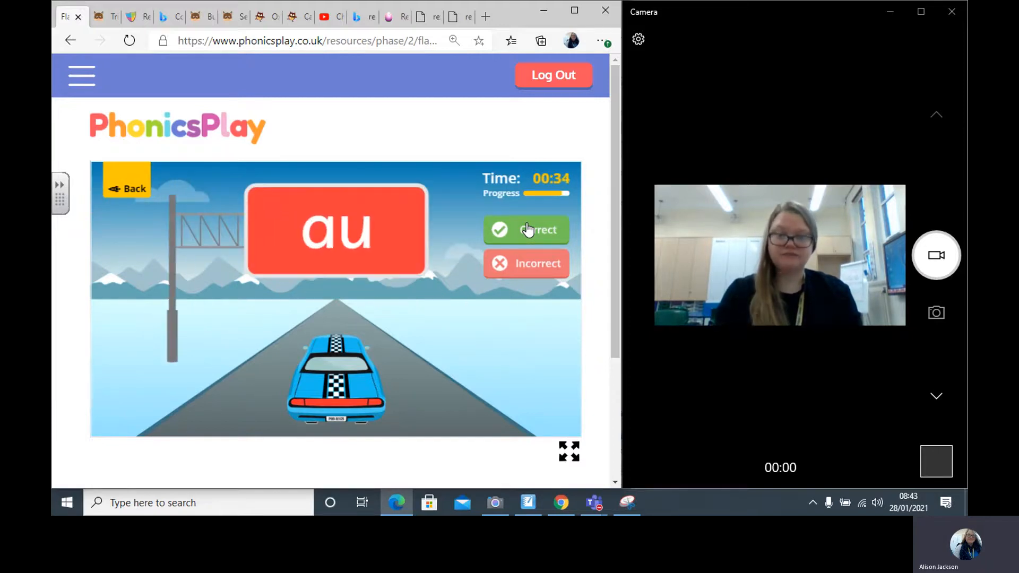
pyautogui.click(526, 230)
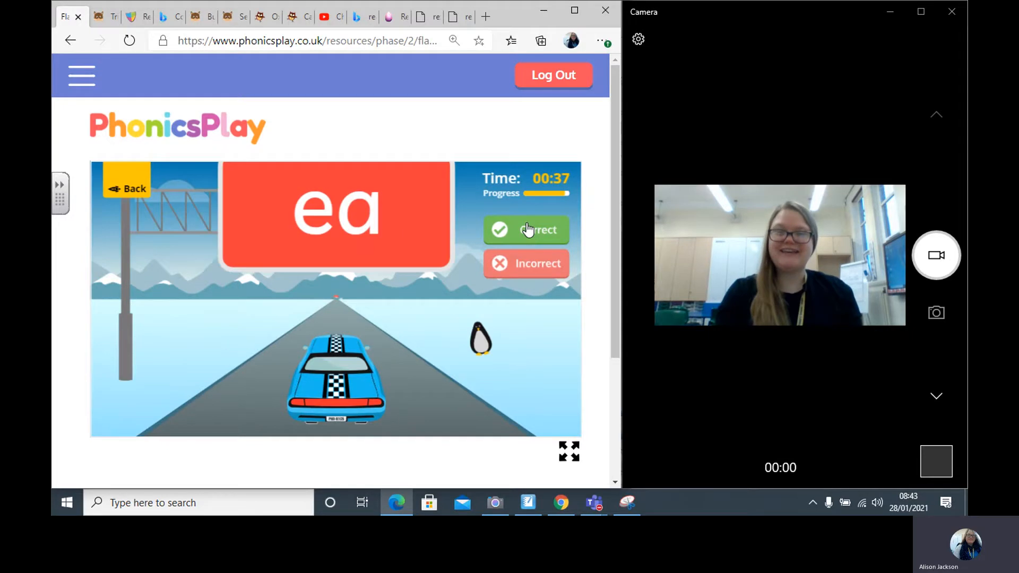
pyautogui.click(527, 229)
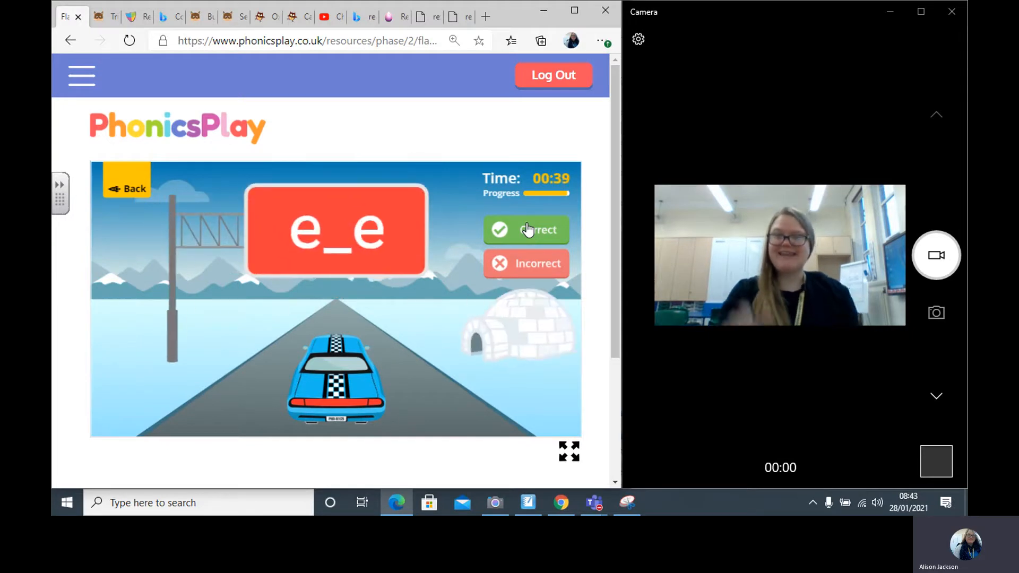
pyautogui.click(526, 229)
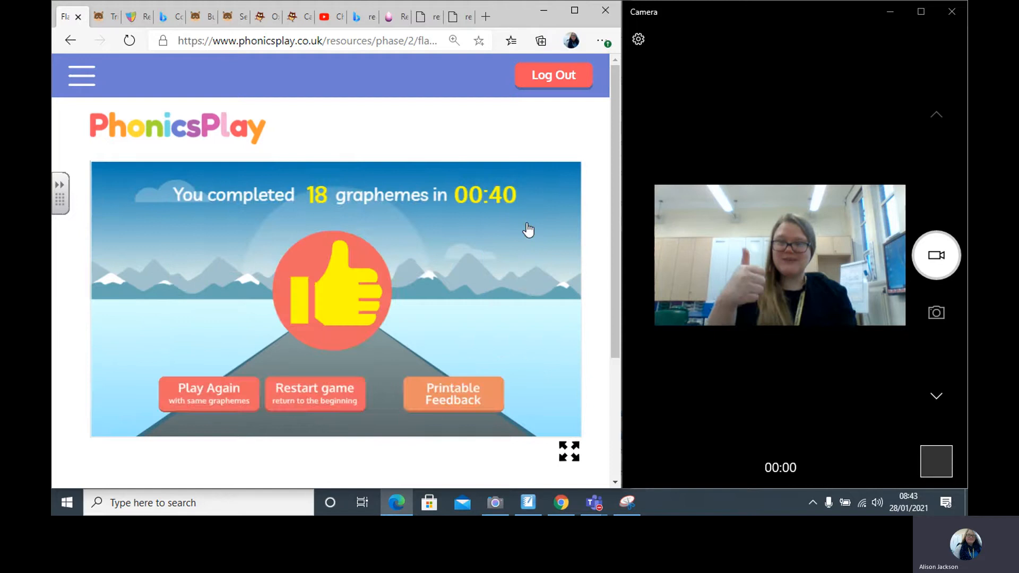
pyautogui.click(98, 16)
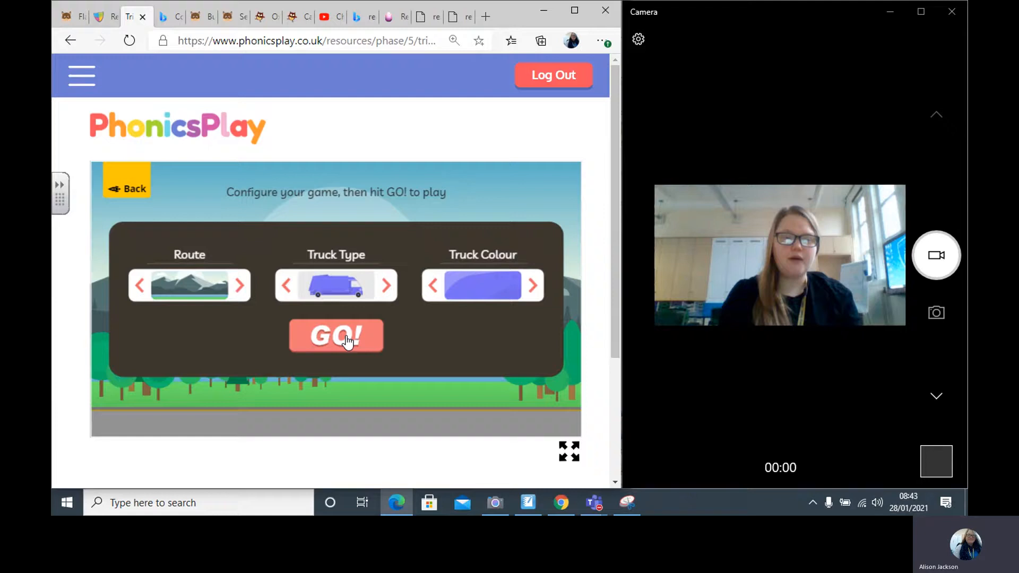
# Start the tricky words truck game and mark all 11 words correct, finishing in 00:26
pyautogui.click(336, 335)
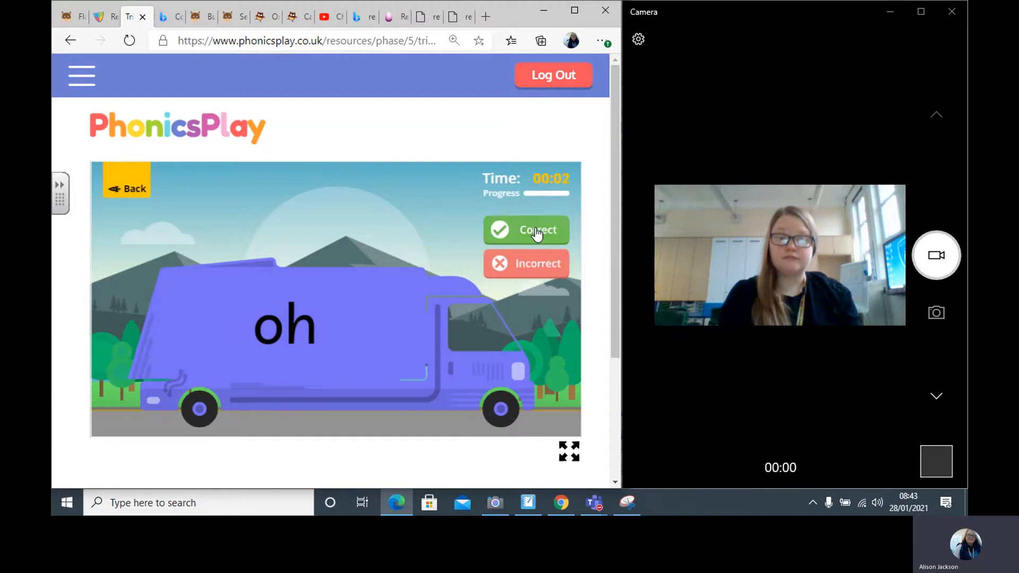
pyautogui.click(526, 229)
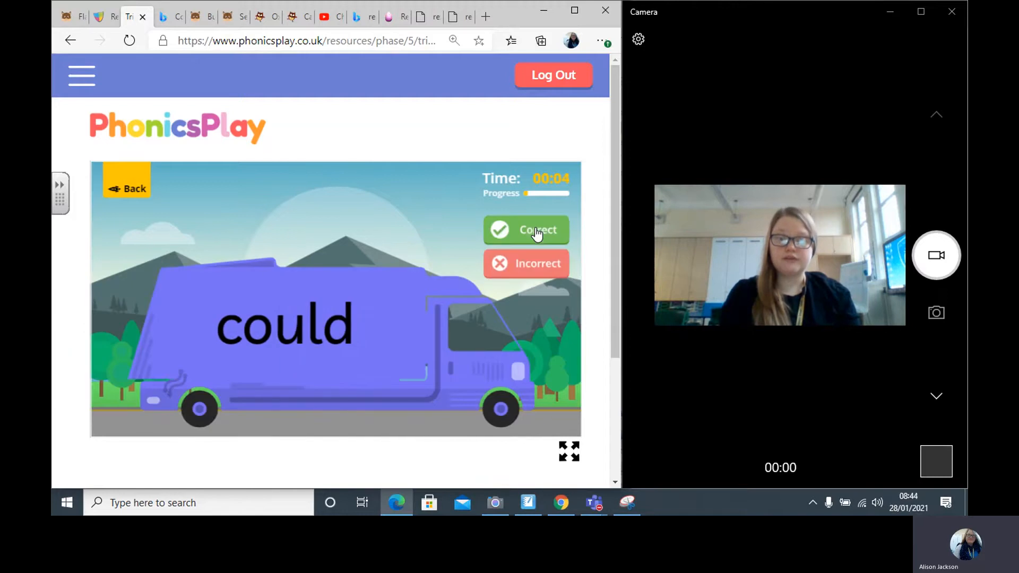
pyautogui.click(526, 230)
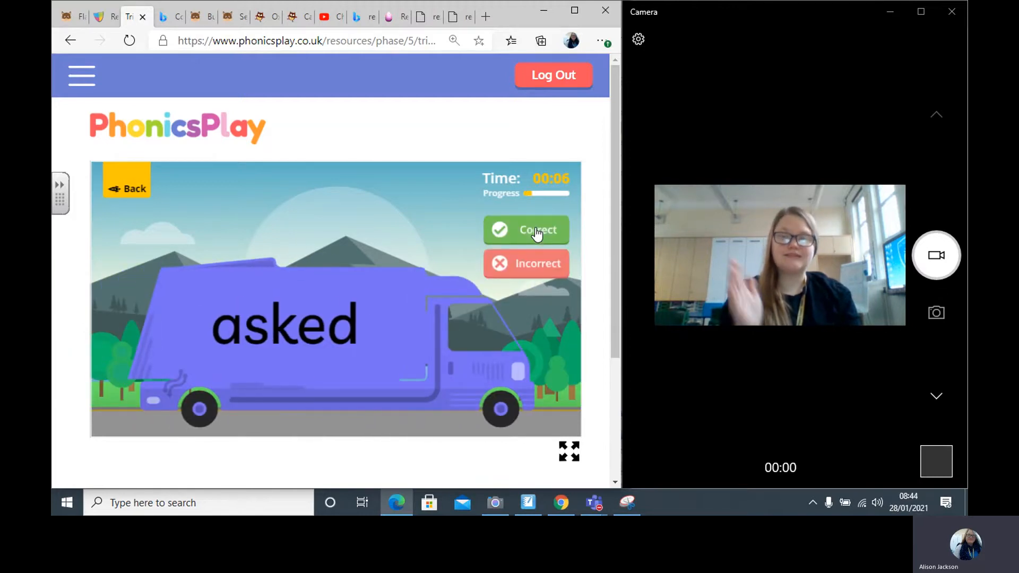
pyautogui.click(526, 230)
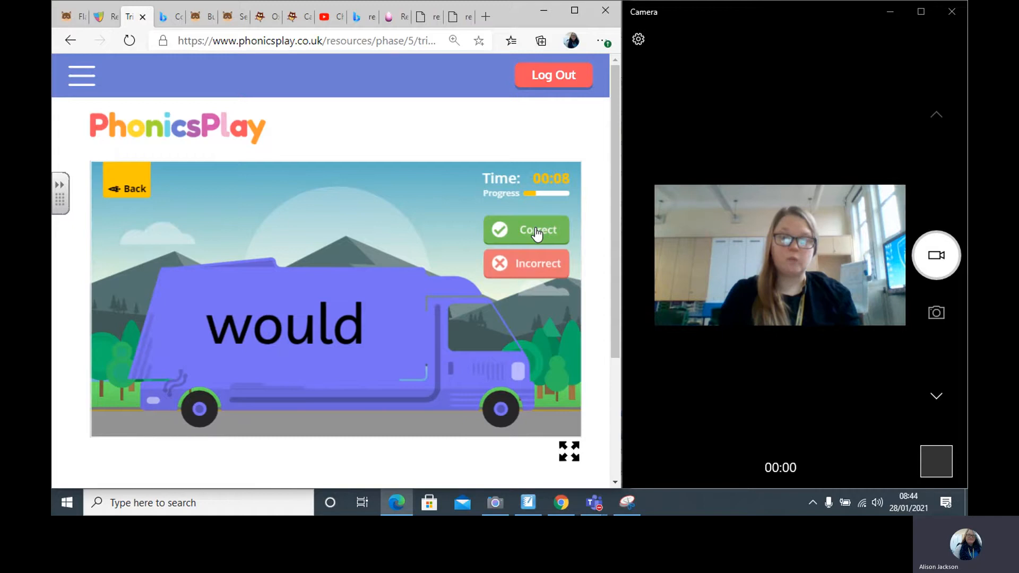
pyautogui.click(526, 230)
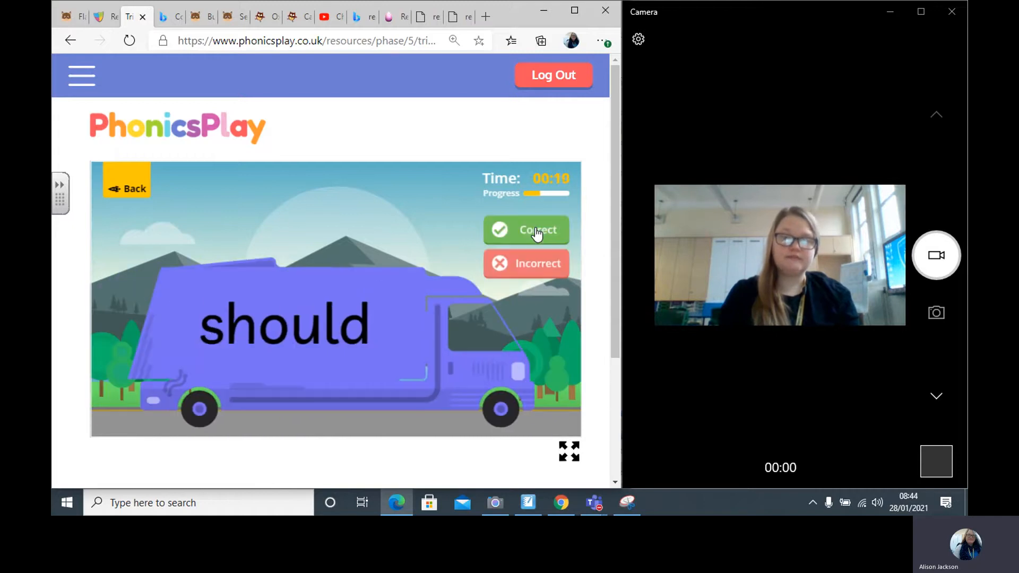
pyautogui.click(526, 230)
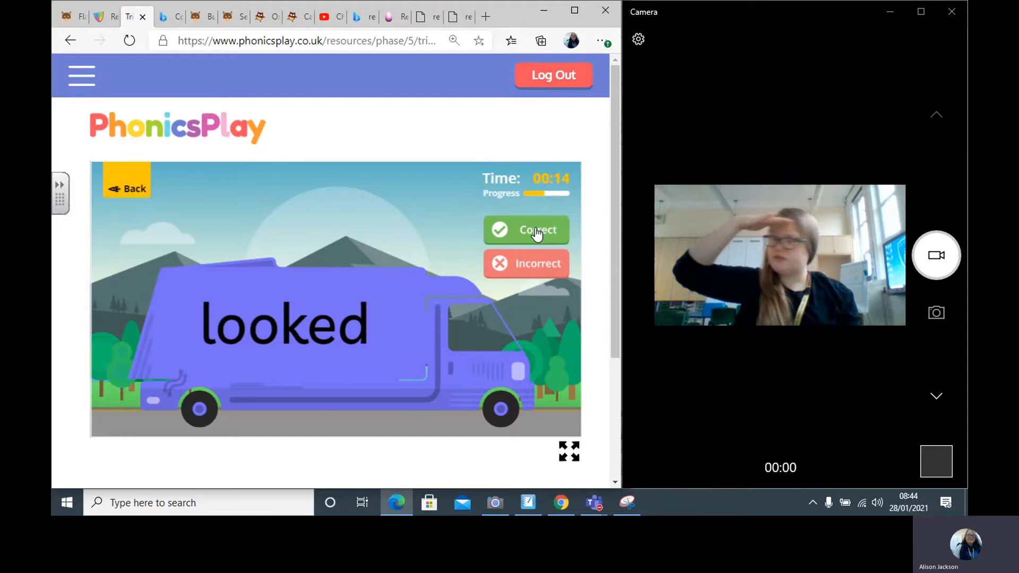
pyautogui.click(525, 230)
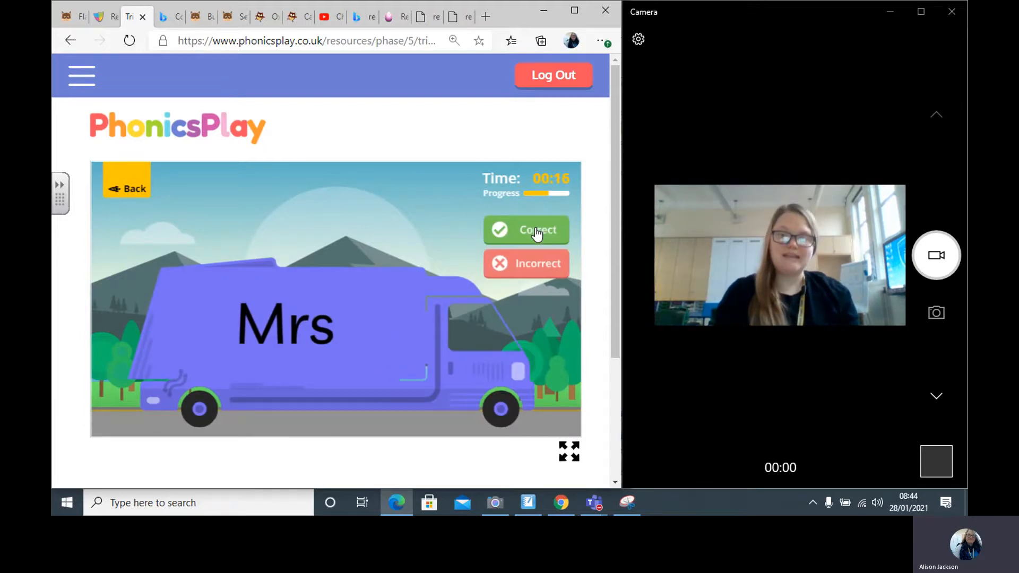
pyautogui.click(526, 230)
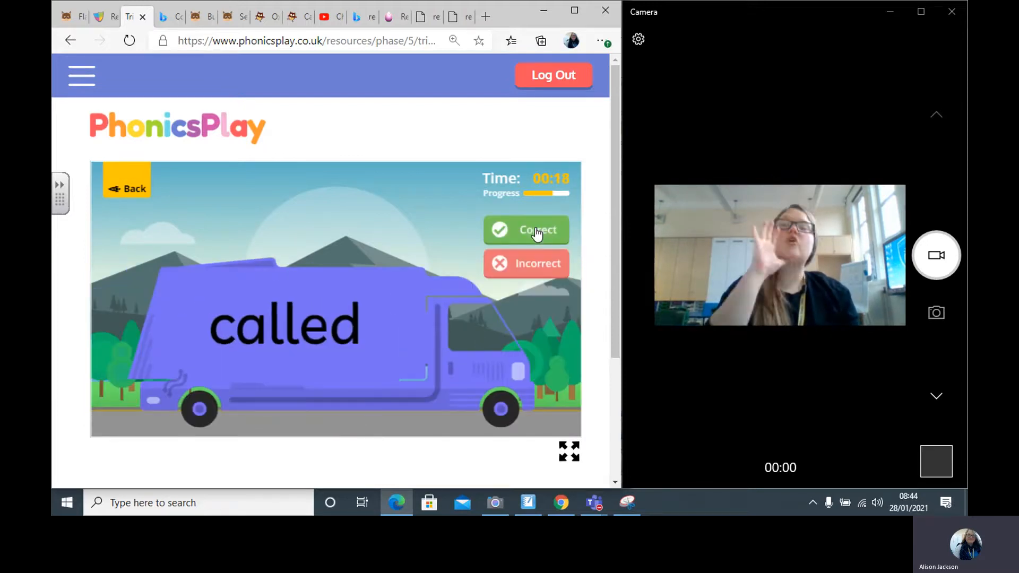
pyautogui.click(527, 230)
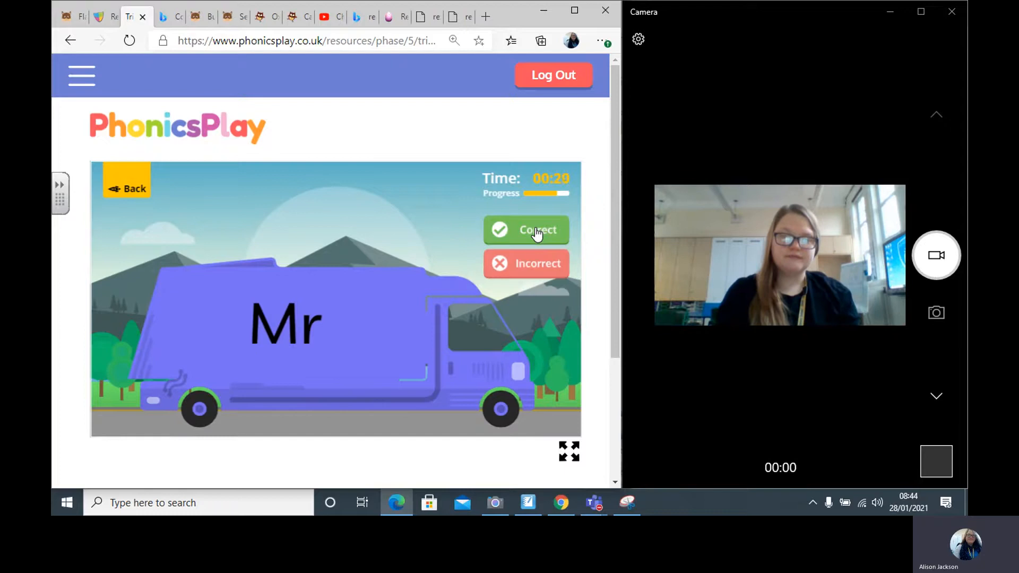
pyautogui.click(526, 230)
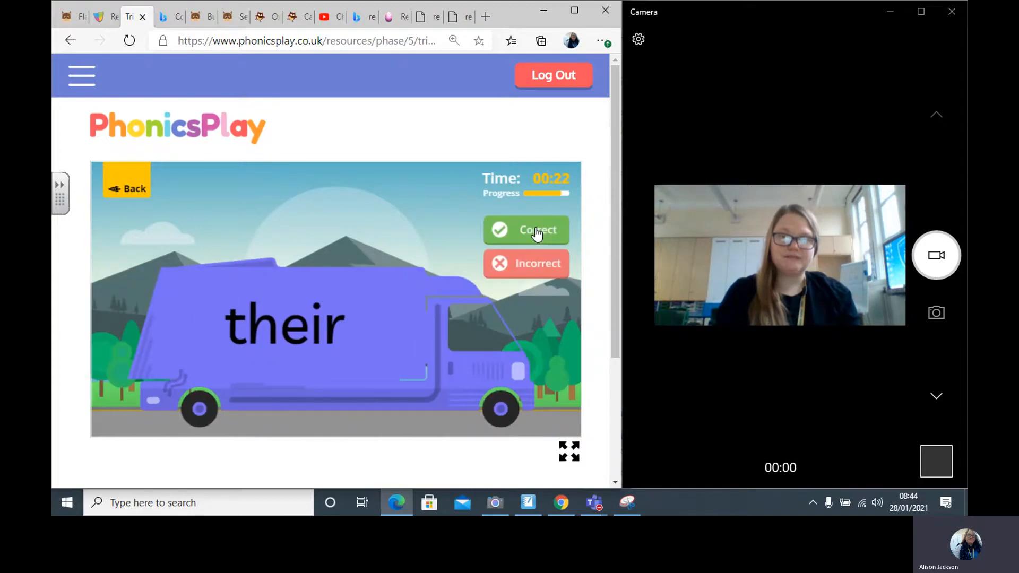
pyautogui.click(527, 230)
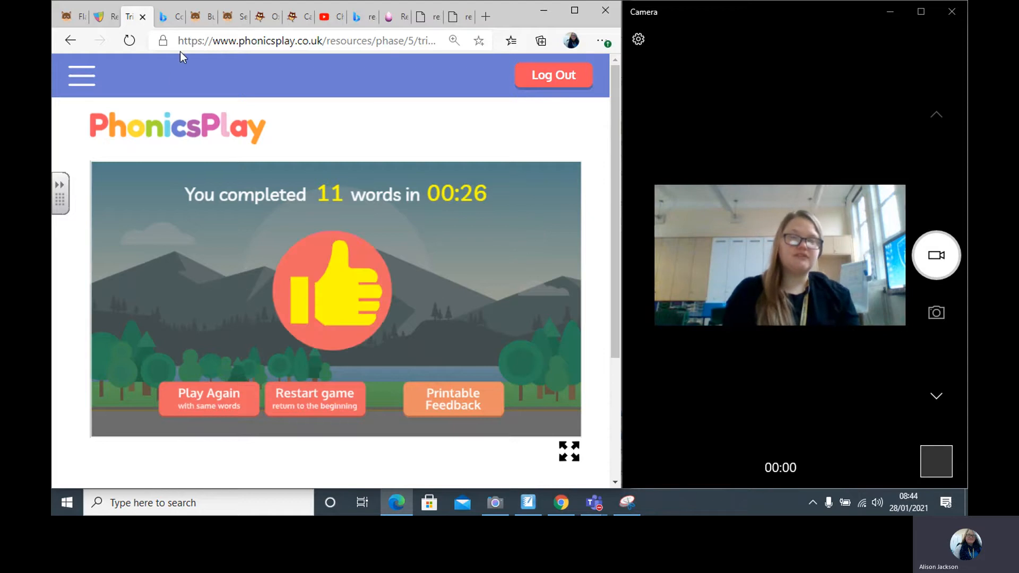
pyautogui.moveTo(130, 40)
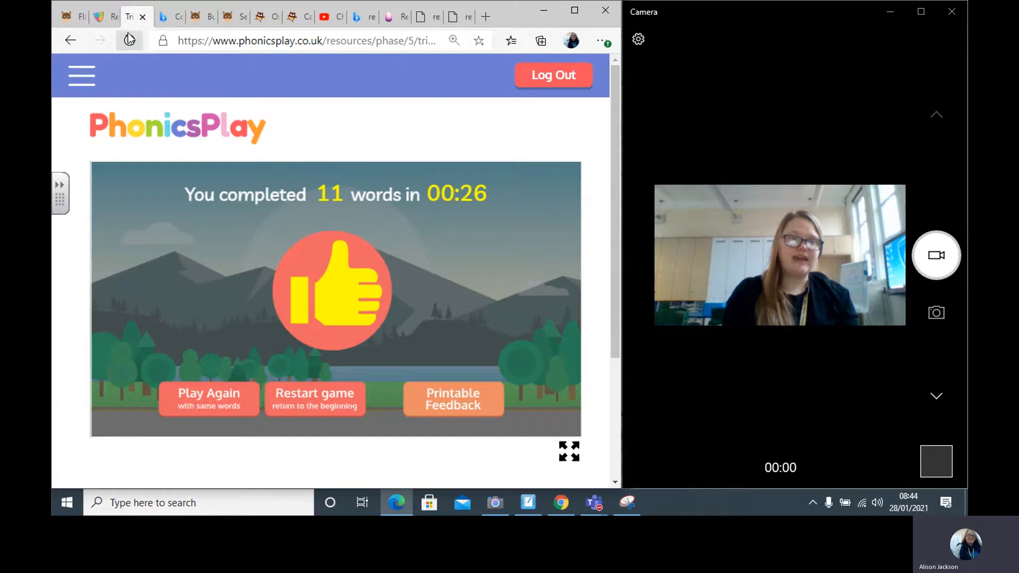
pyautogui.click(98, 16)
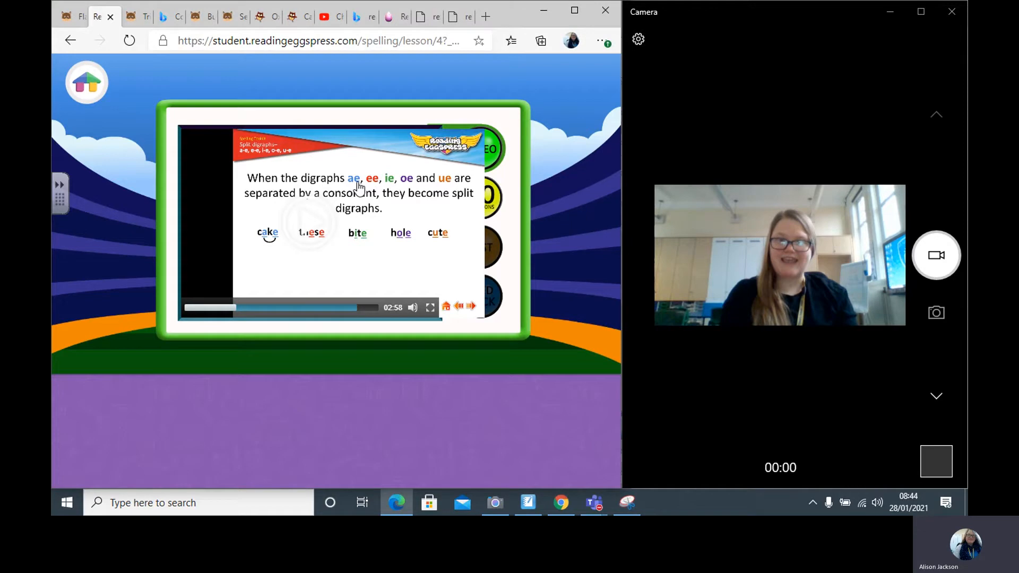
pyautogui.moveTo(404, 190)
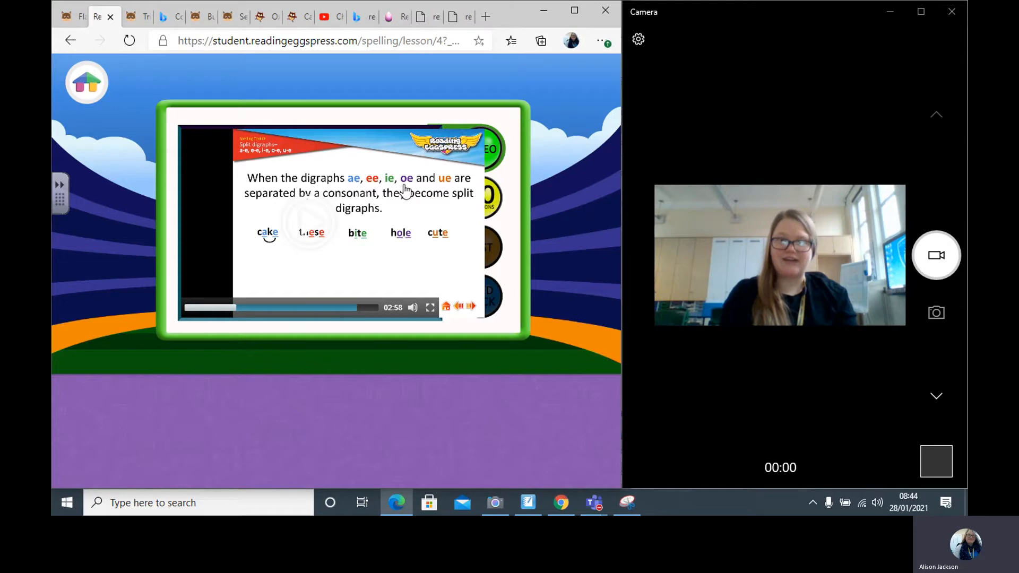
pyautogui.moveTo(301, 206)
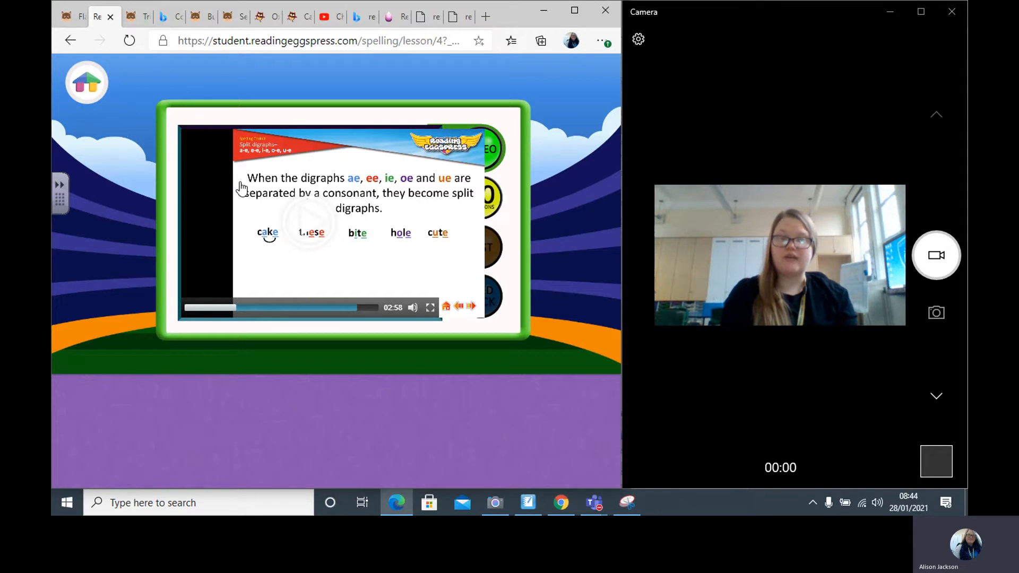
pyautogui.moveTo(312, 229)
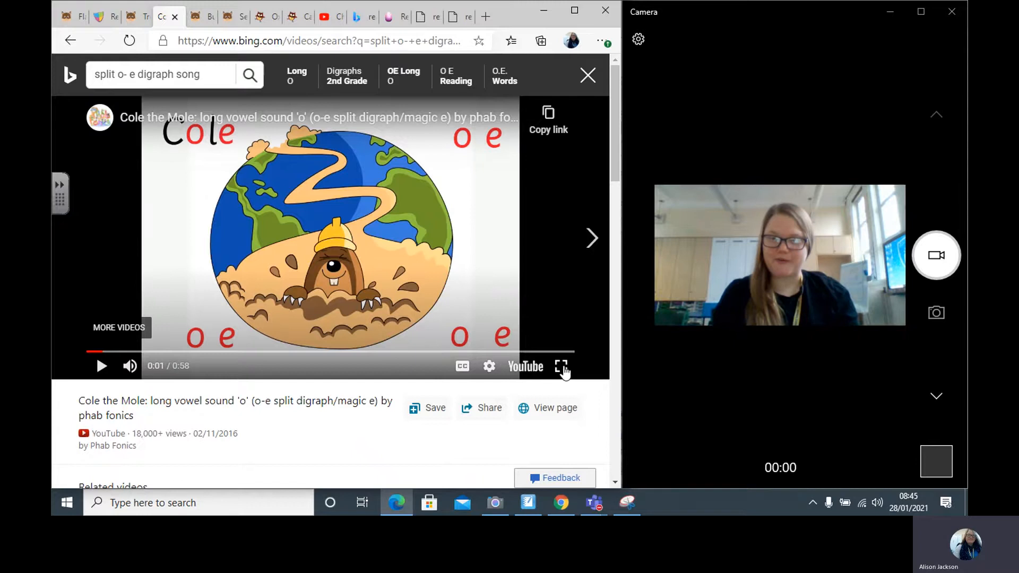
# Play the Cole the Mole song full screen up to the 0:28 bone, stone and froze scene
pyautogui.click(560, 365)
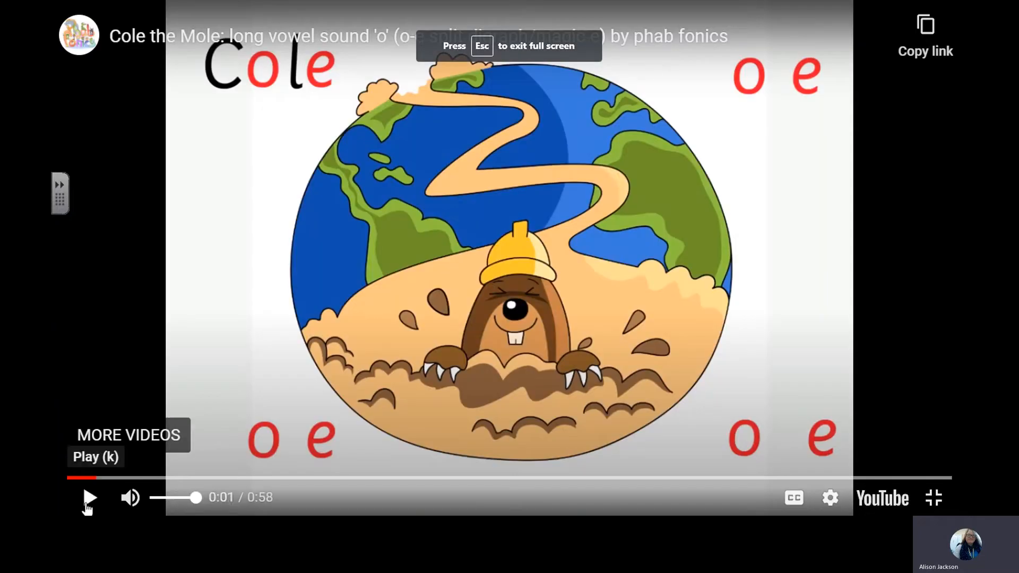
pyautogui.click(89, 498)
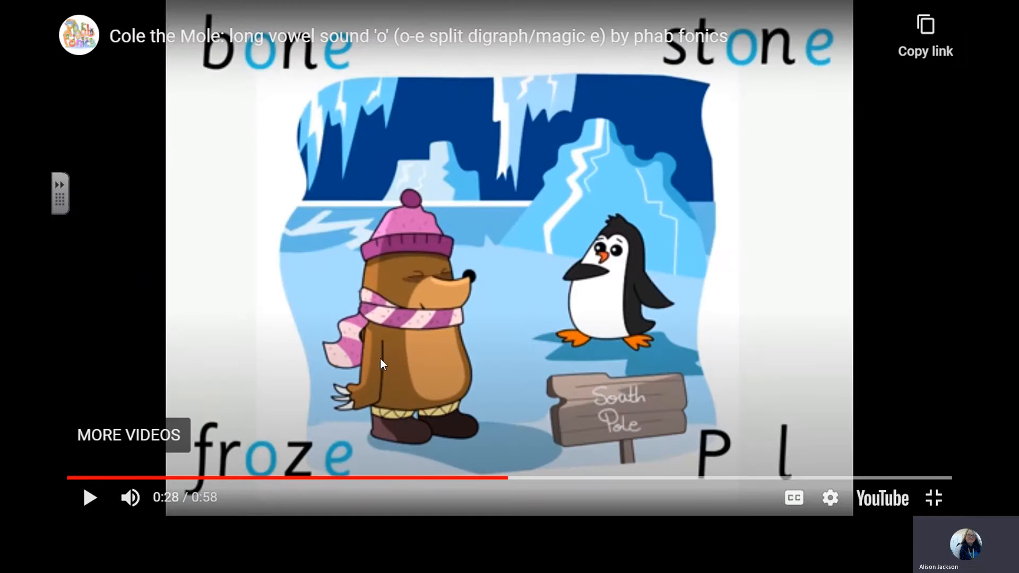
pyautogui.click(932, 498)
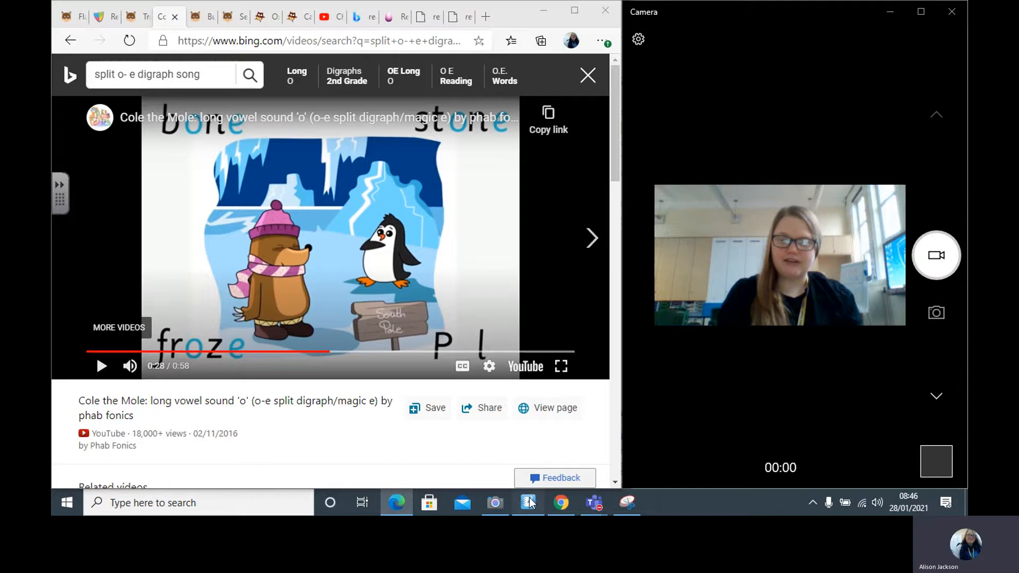
# Trace the dotted o and e with the freehand pen on the reading notebook page
pyautogui.click(527, 502)
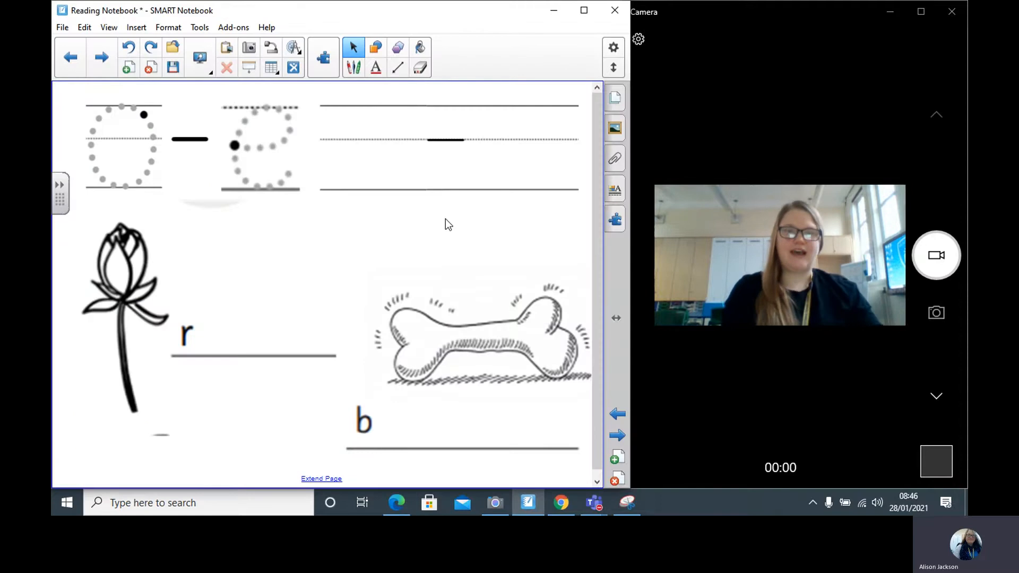
pyautogui.click(354, 67)
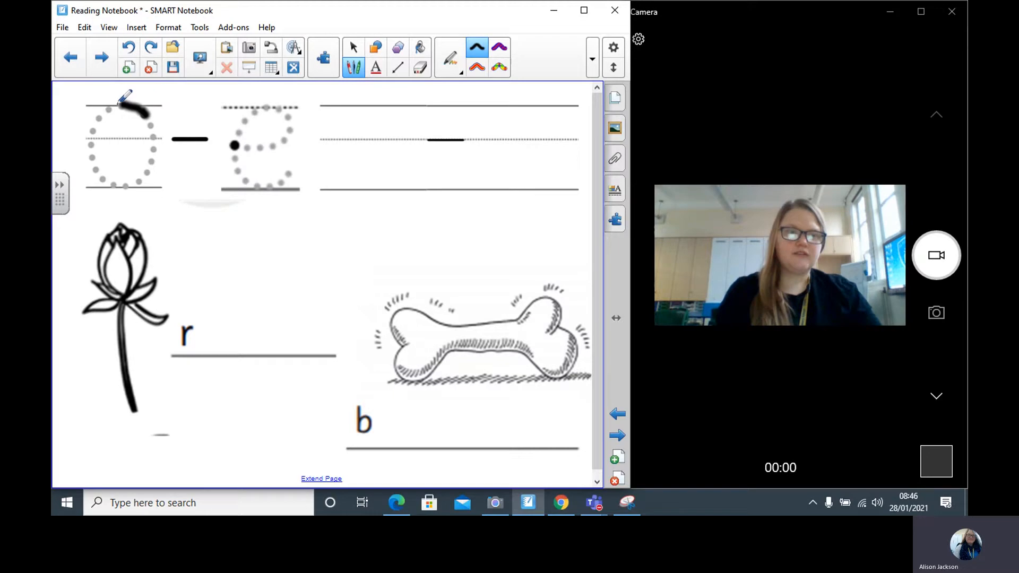
pyautogui.moveTo(130, 97); pyautogui.dragTo(88, 139)
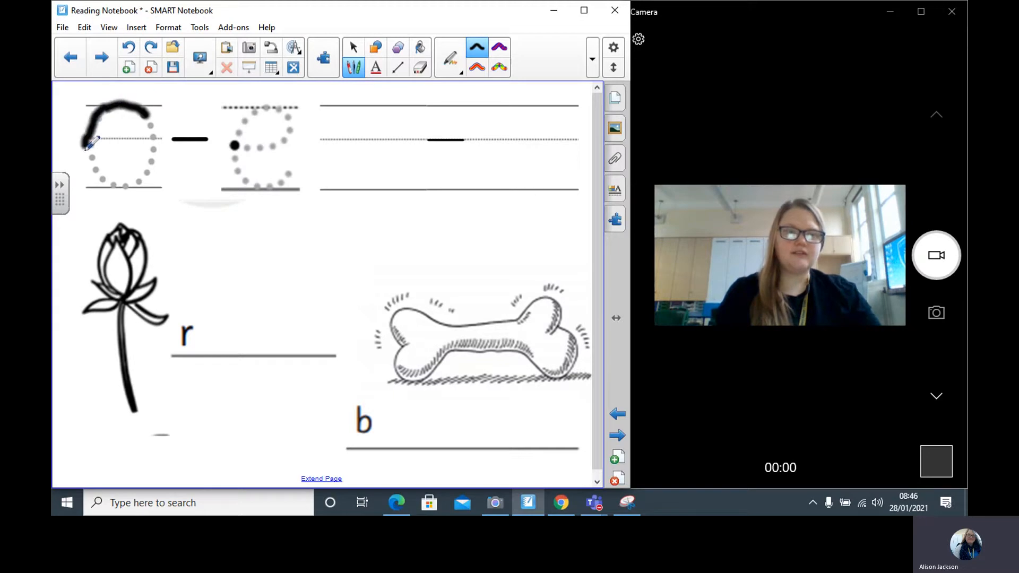
pyautogui.moveTo(98, 139); pyautogui.dragTo(120, 182)
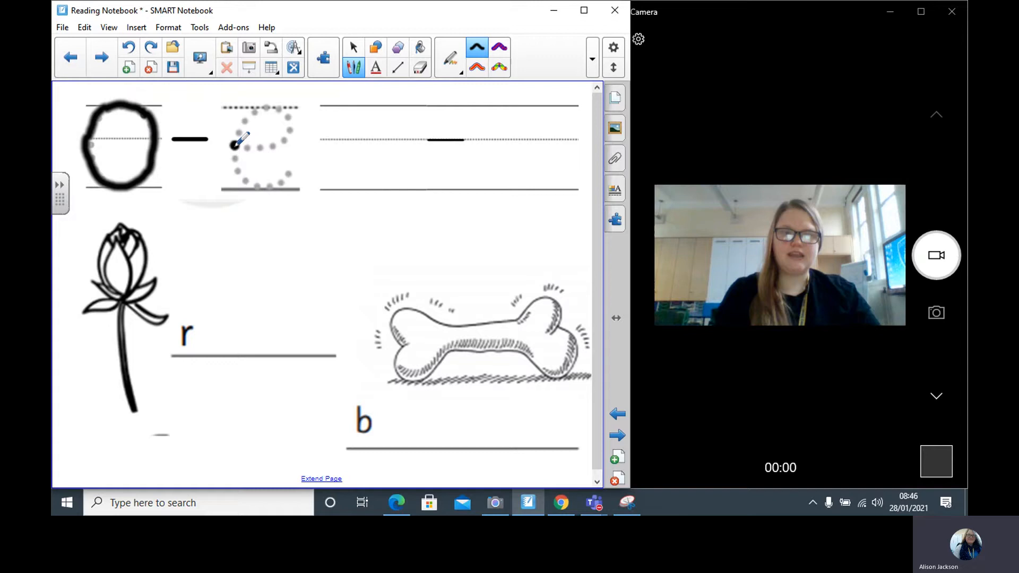
pyautogui.moveTo(240, 142); pyautogui.dragTo(272, 137)
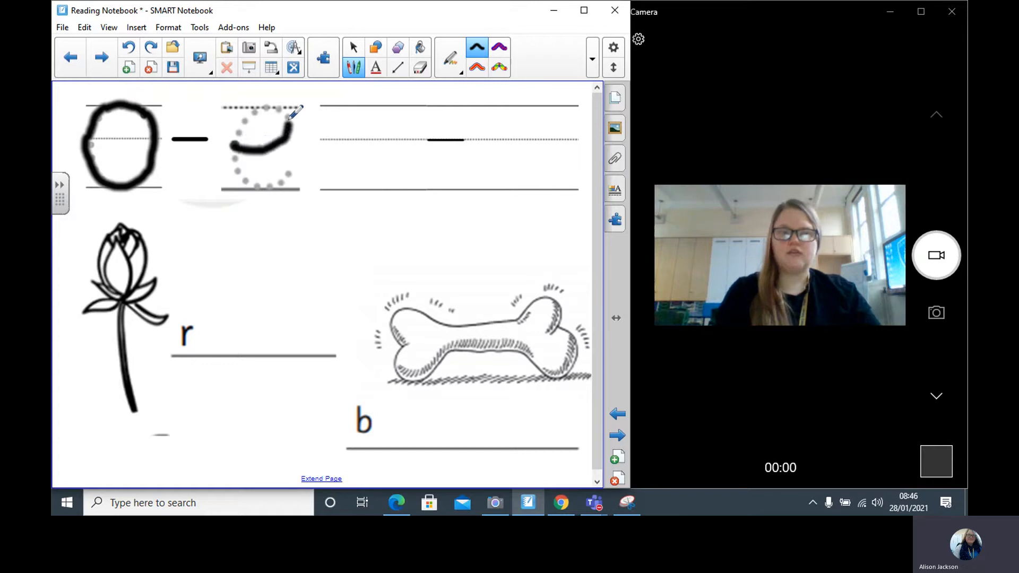
pyautogui.moveTo(276, 104); pyautogui.dragTo(240, 140)
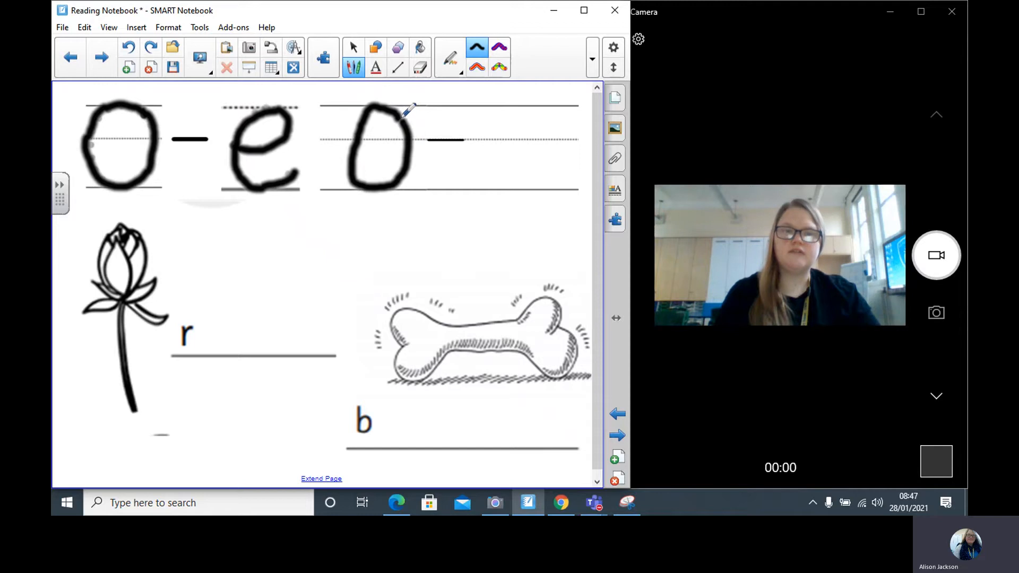
pyautogui.moveTo(501, 134)
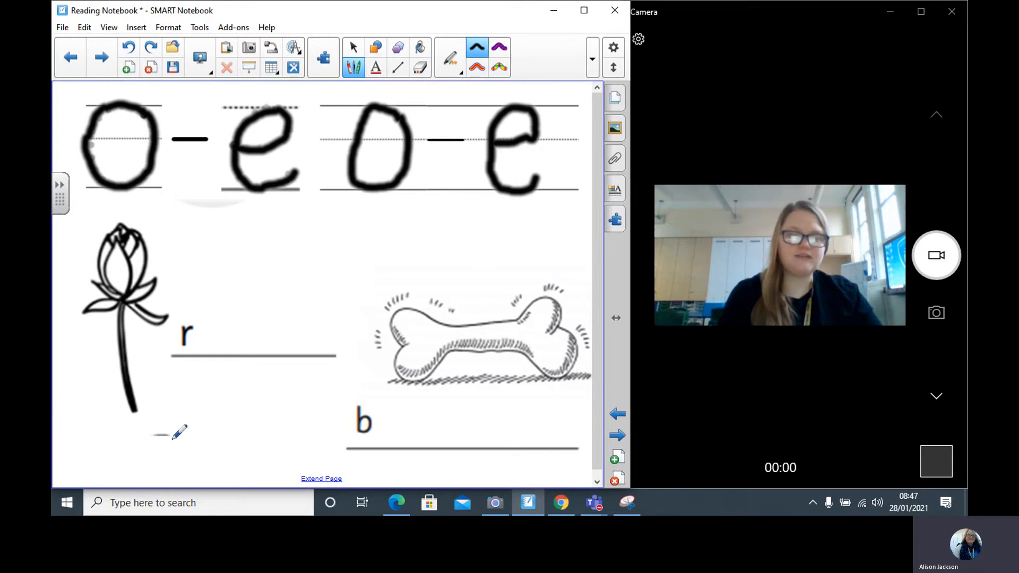
pyautogui.moveTo(218, 328)
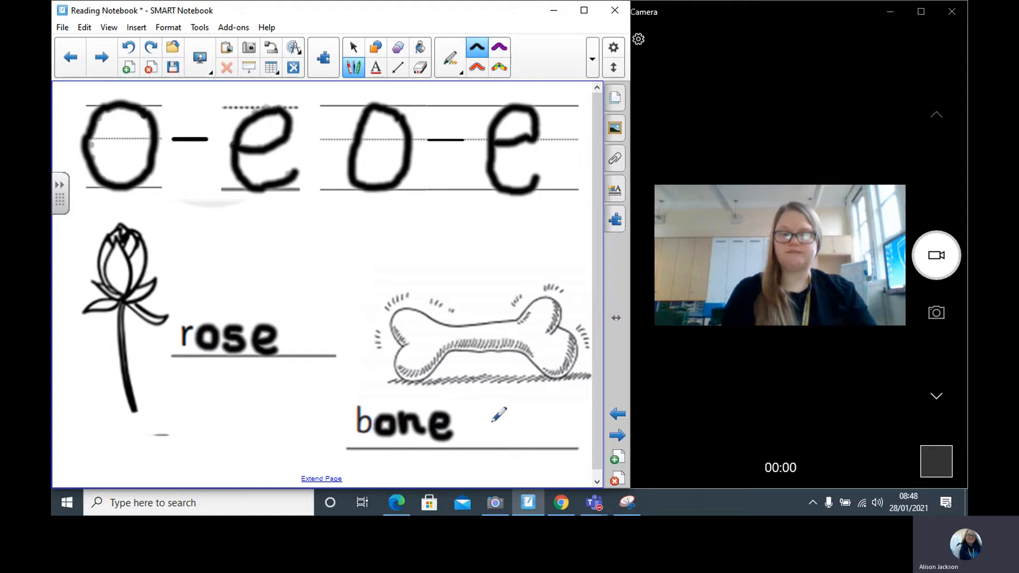
pyautogui.moveTo(490, 29)
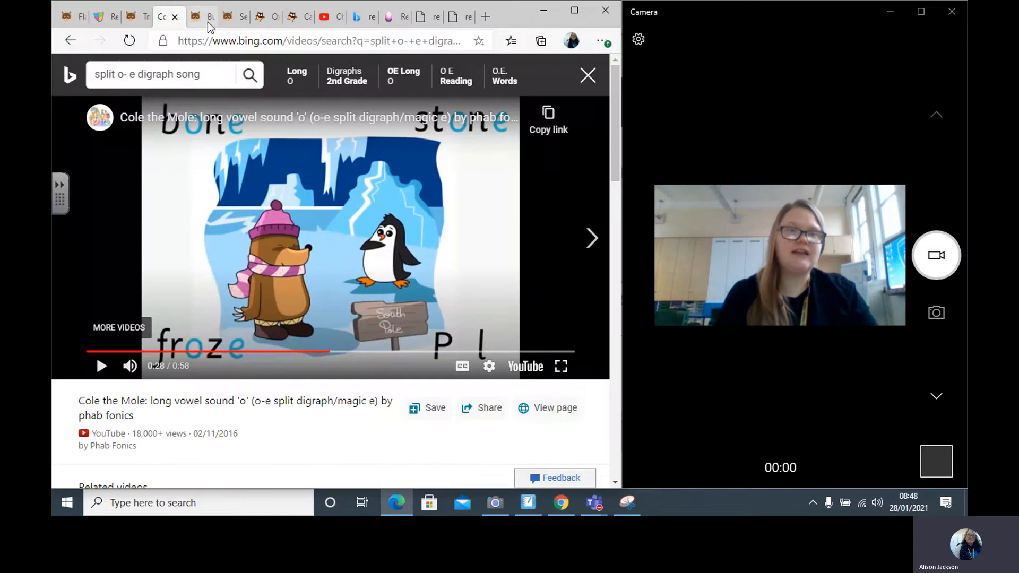
pyautogui.click(196, 16)
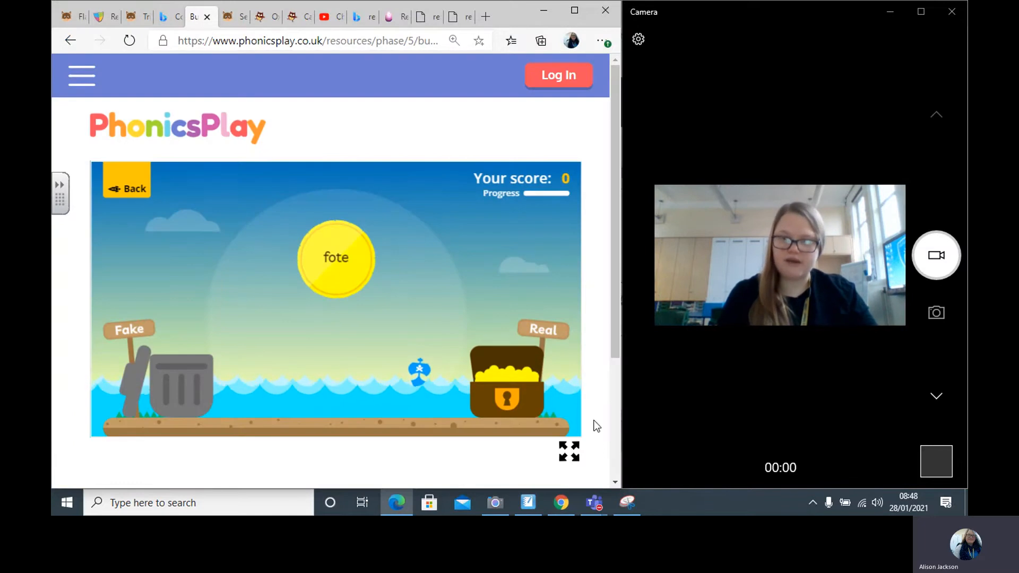
pyautogui.moveTo(567, 452)
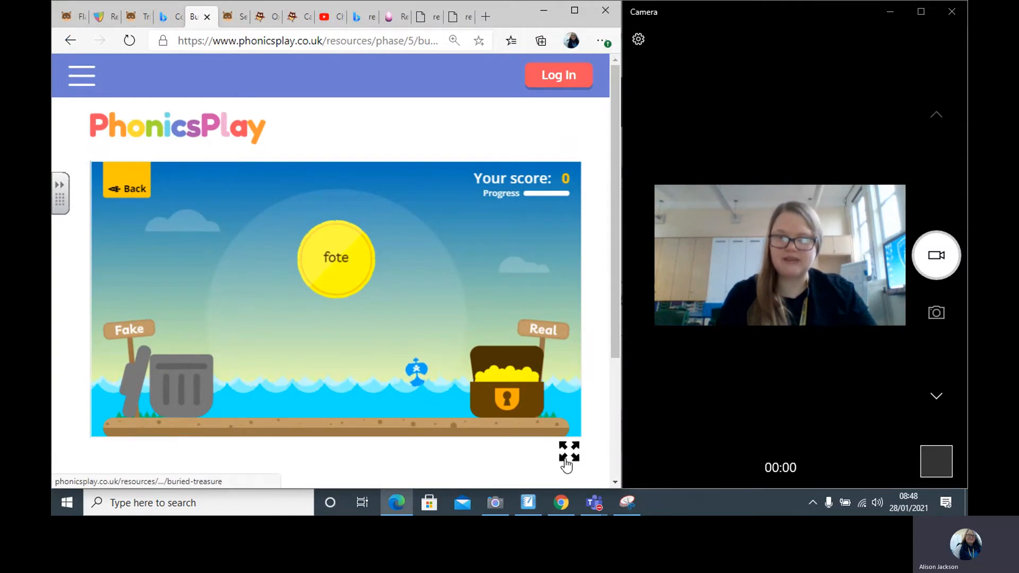
# Show Buried Treasure full screen and drop 'zoke' into the fake bin
pyautogui.click(567, 452)
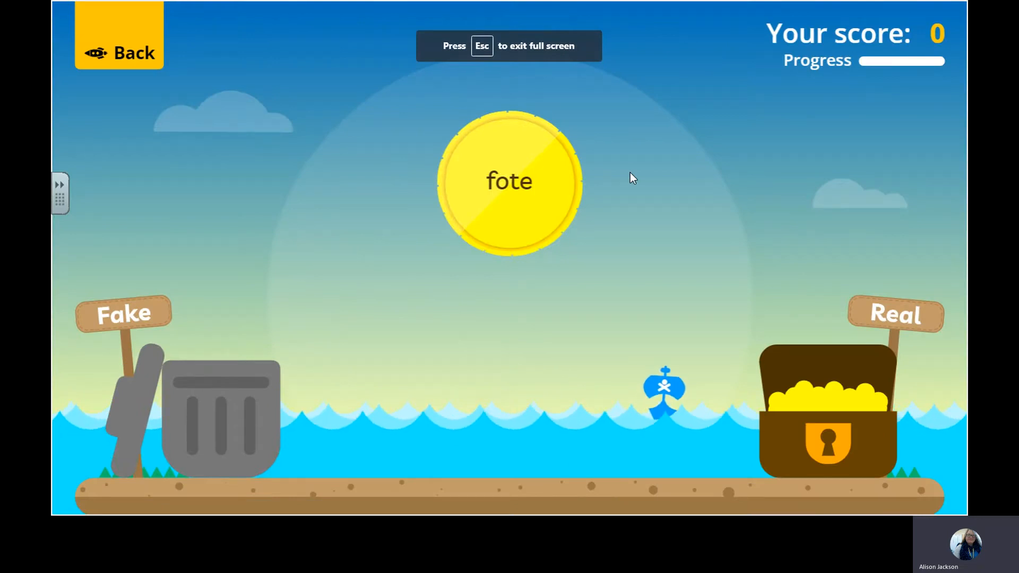
pyautogui.moveTo(500, 202)
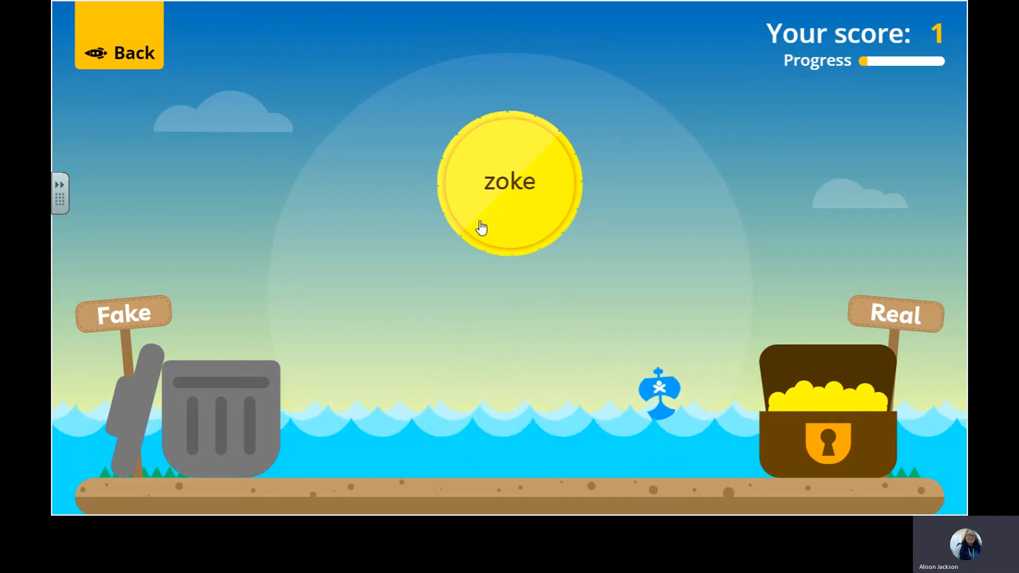
pyautogui.moveTo(515, 208)
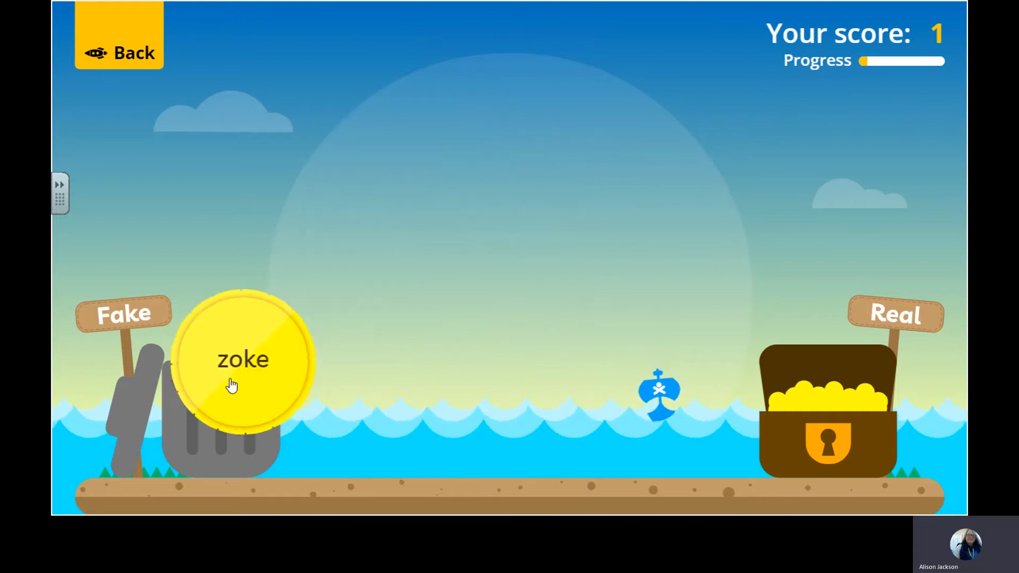
pyautogui.click(243, 359)
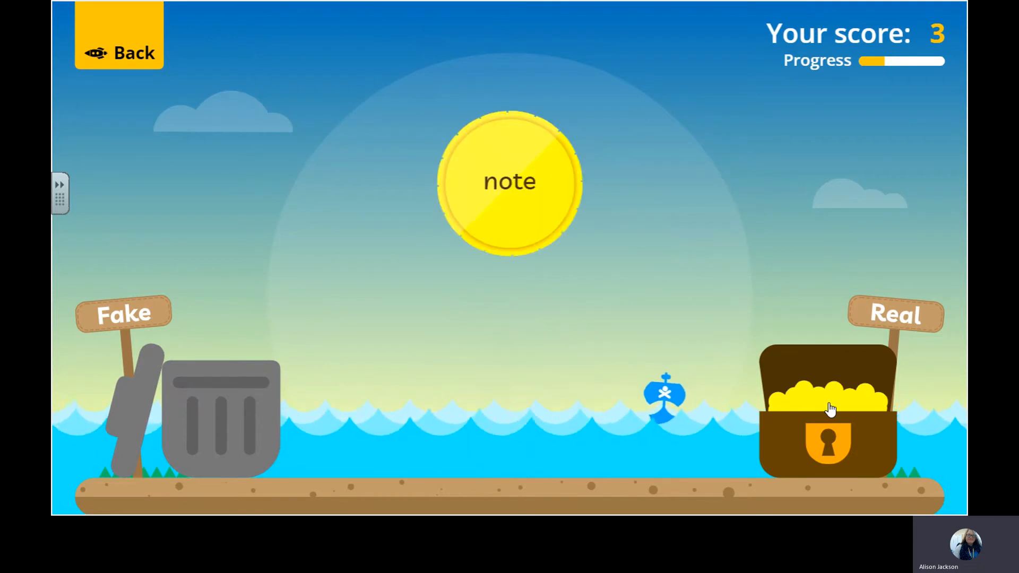
pyautogui.moveTo(514, 211)
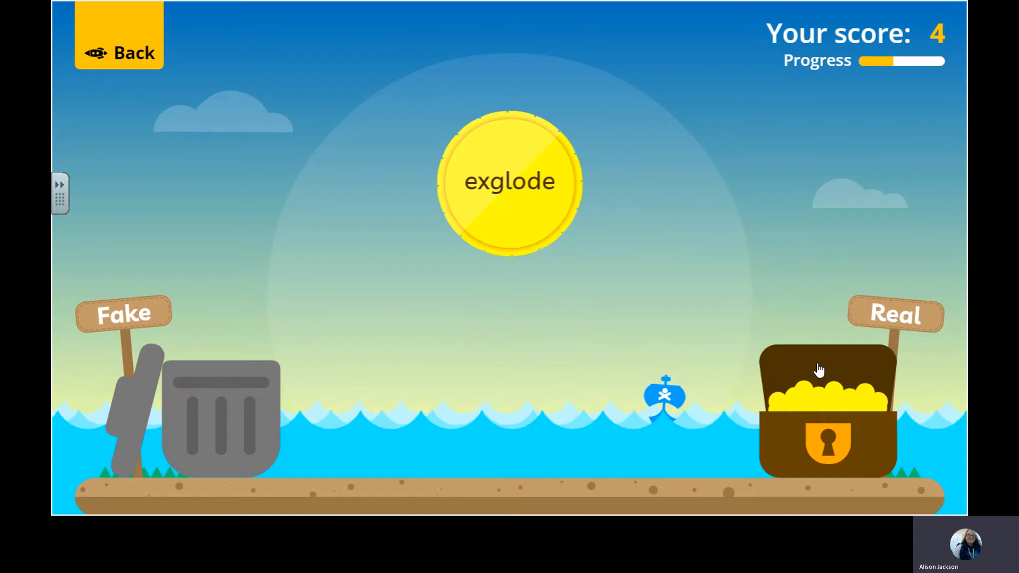
pyautogui.moveTo(481, 208)
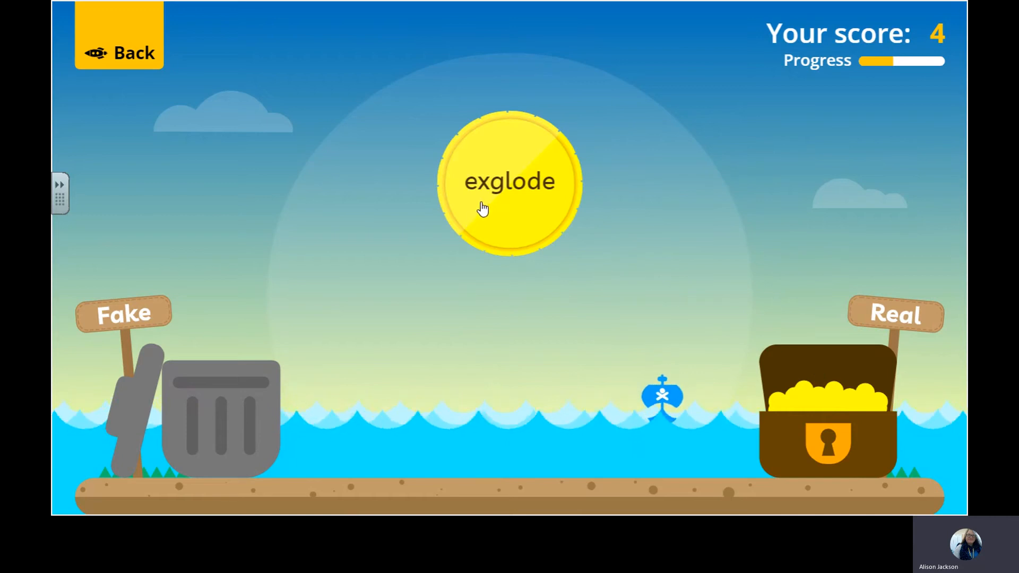
pyautogui.moveTo(509, 206)
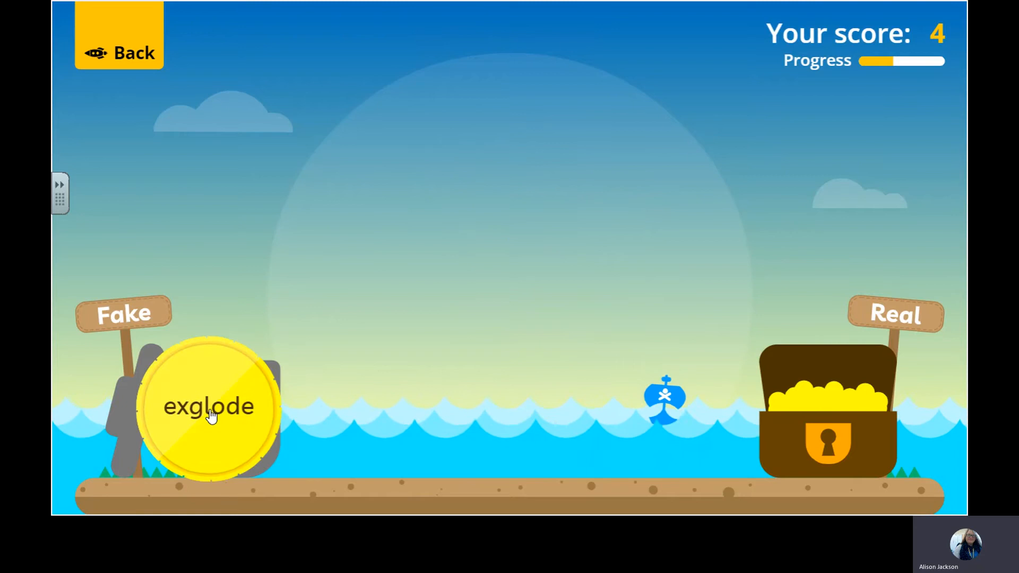
# Sort 'exglode' as fake and 'home' and 'alone' as real to reach a score of 10
pyautogui.click(208, 406)
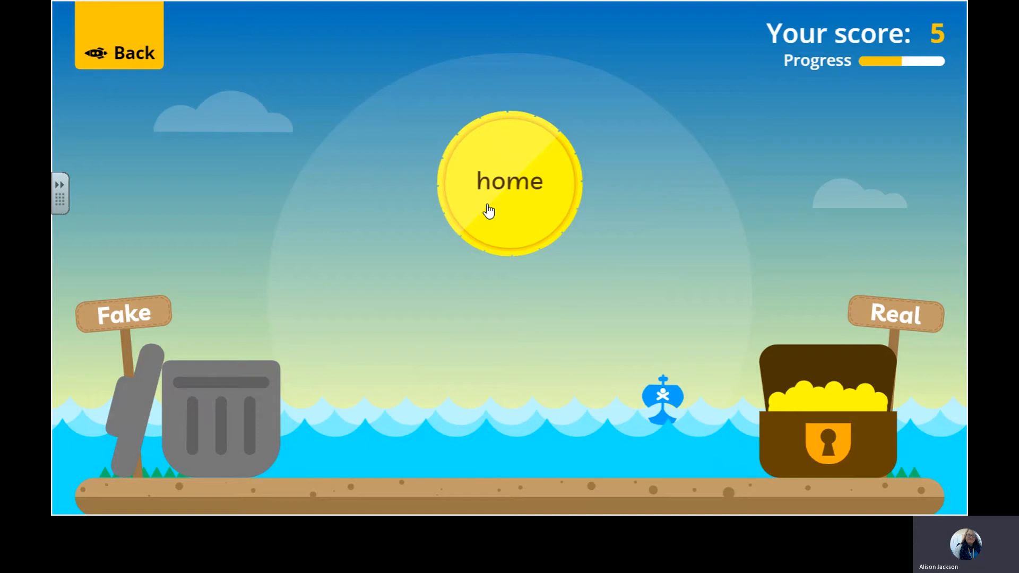
pyautogui.moveTo(518, 213)
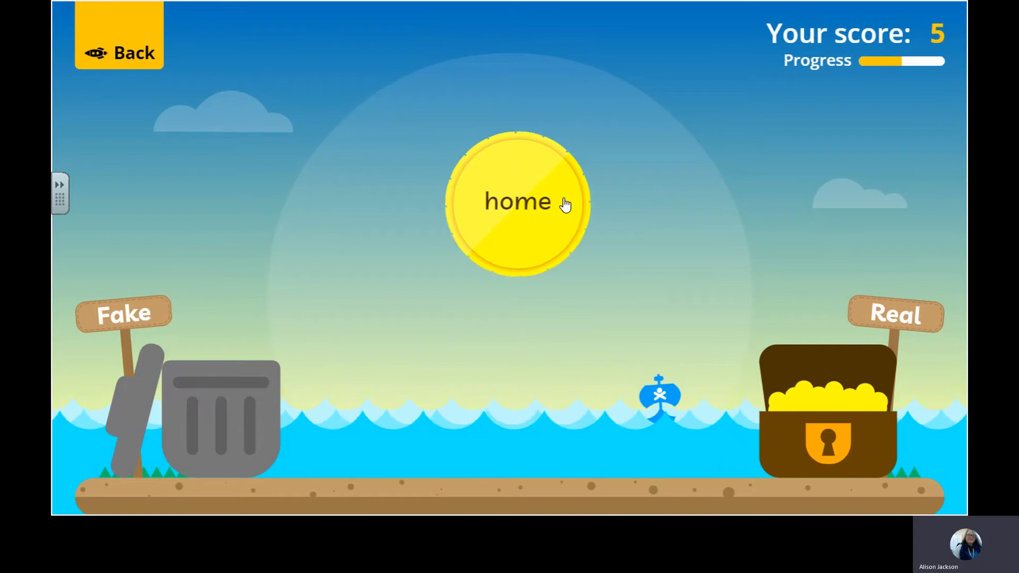
pyautogui.click(517, 201)
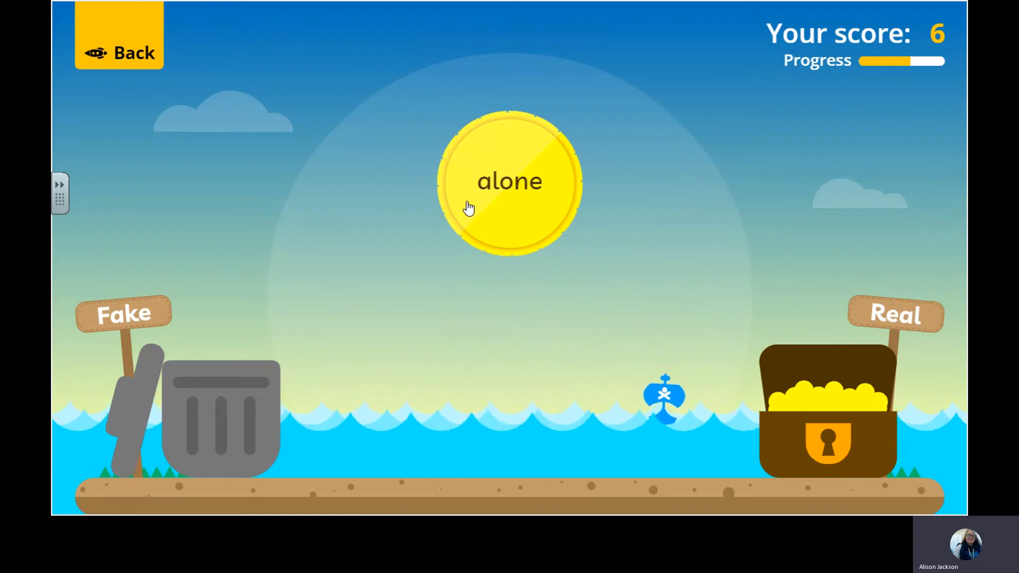
pyautogui.moveTo(529, 209)
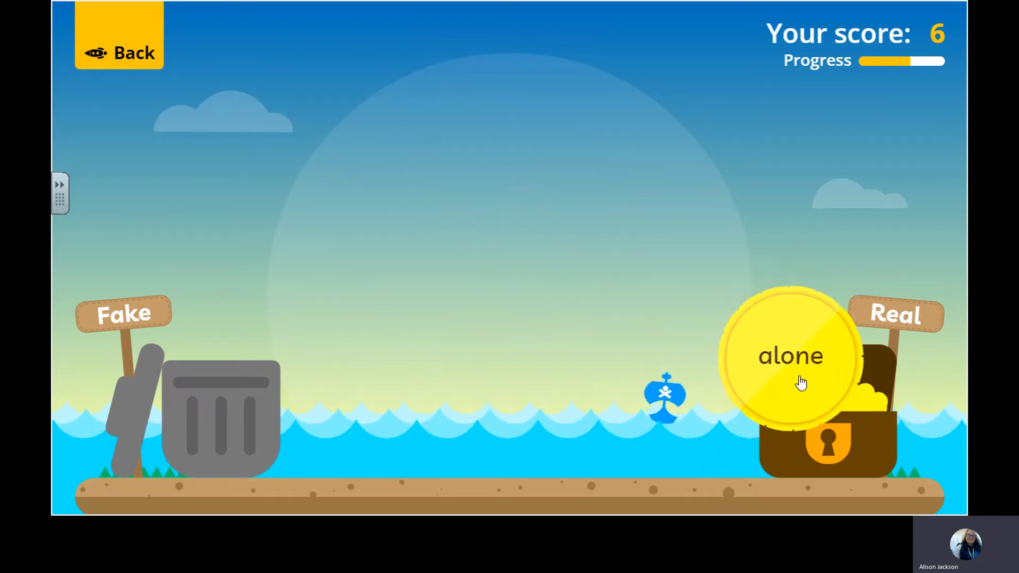
pyautogui.click(789, 357)
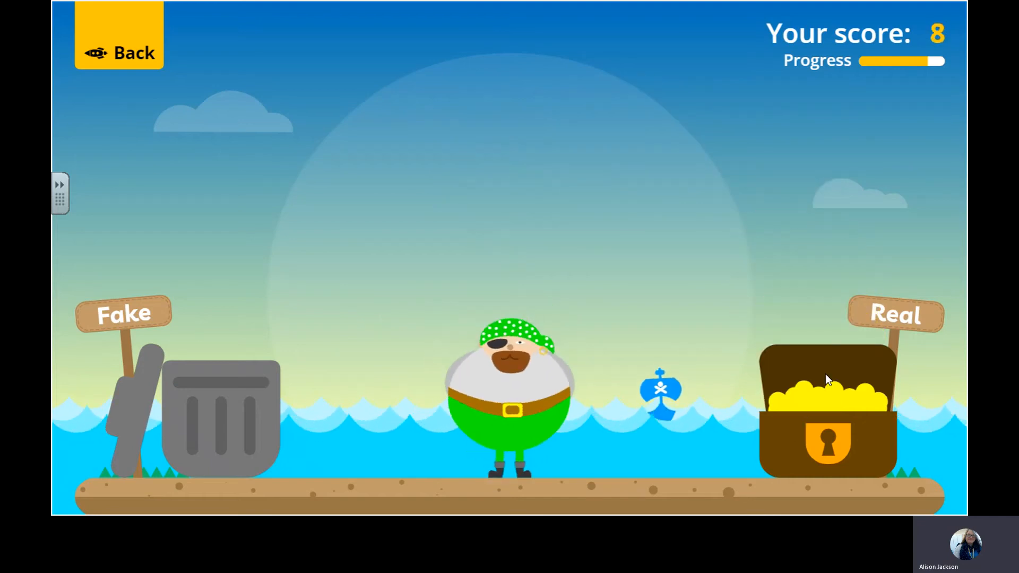
pyautogui.click(510, 390)
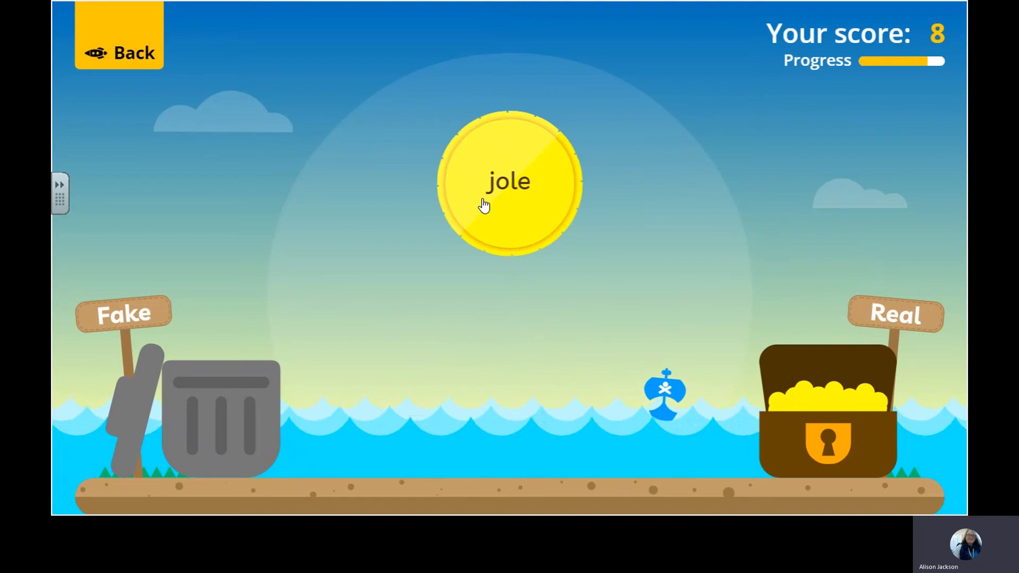
pyautogui.moveTo(515, 214)
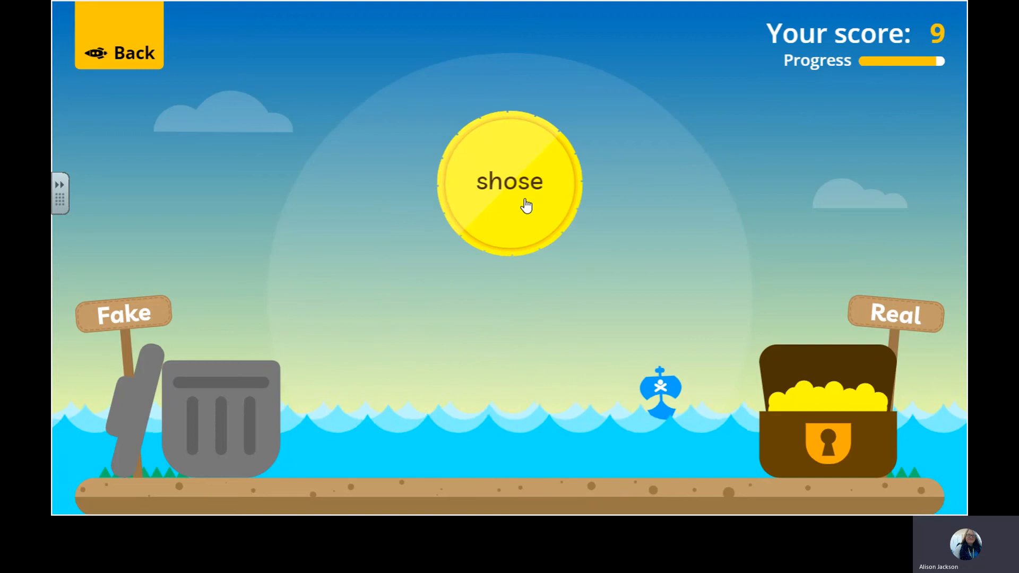
pyautogui.moveTo(538, 207)
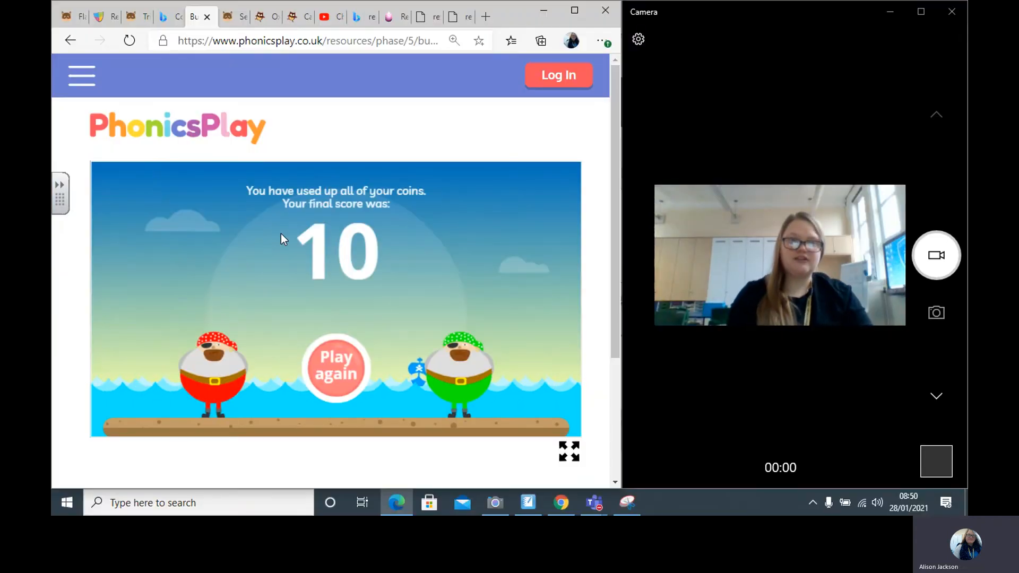
pyautogui.click(227, 17)
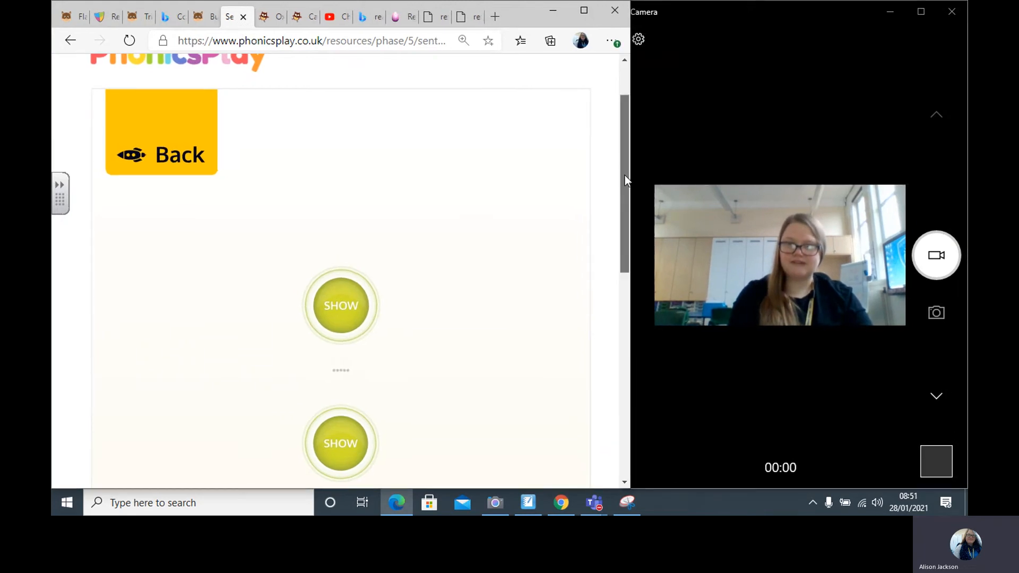
# Reveal the first hidden sentence, "Can a stone explode?"
pyautogui.scroll(-3)
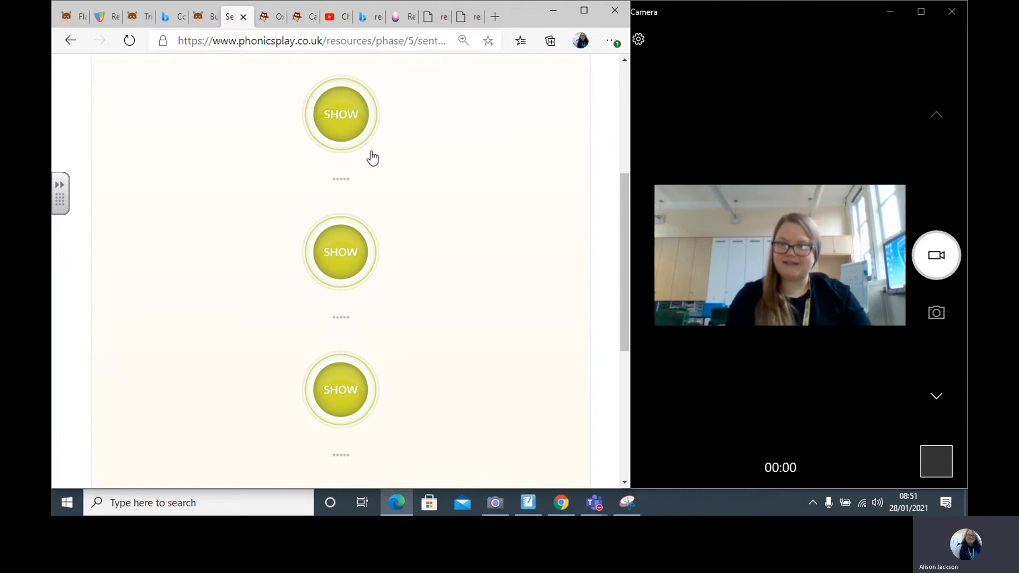
pyautogui.click(340, 114)
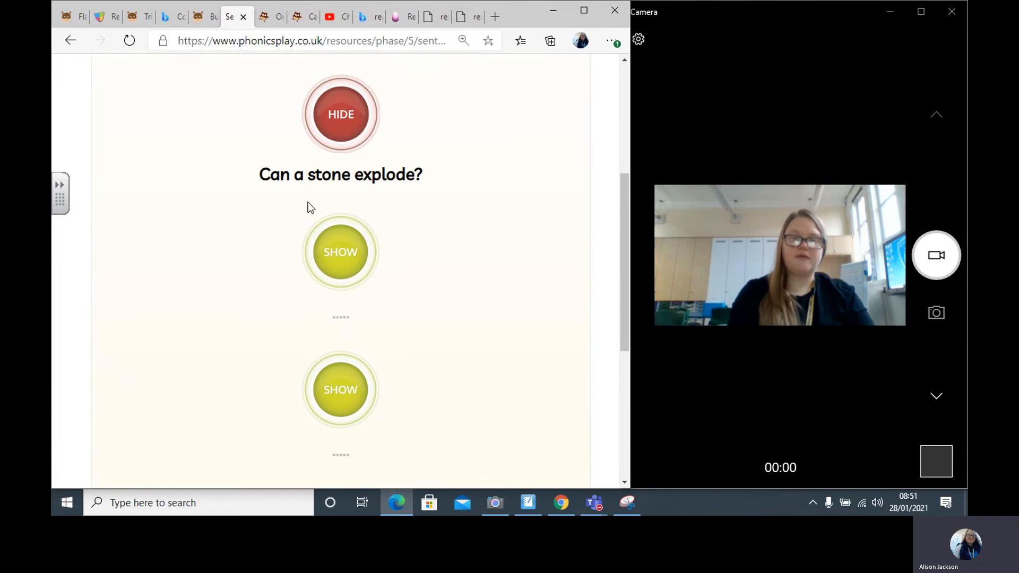
pyautogui.moveTo(318, 190)
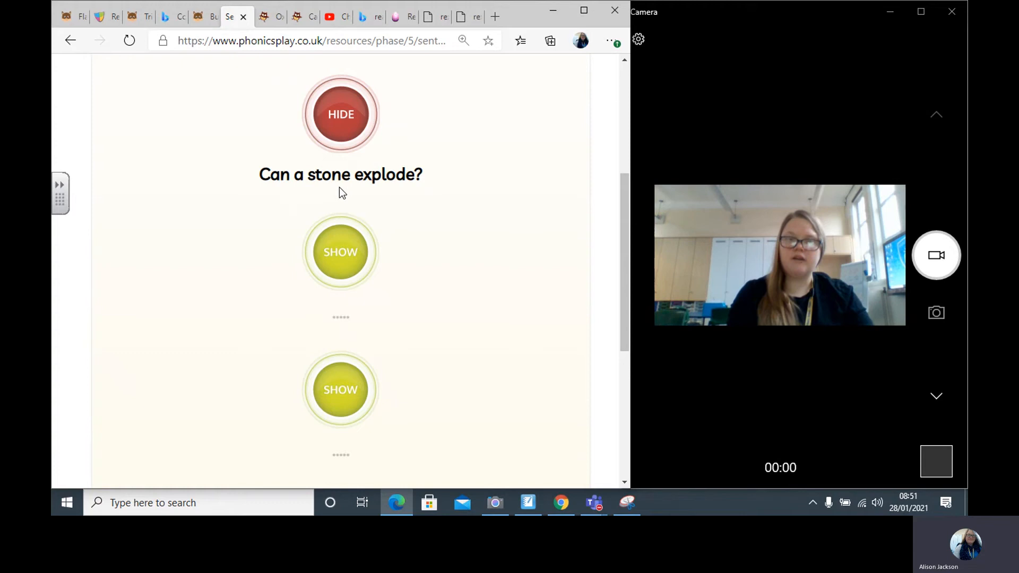
pyautogui.moveTo(369, 198)
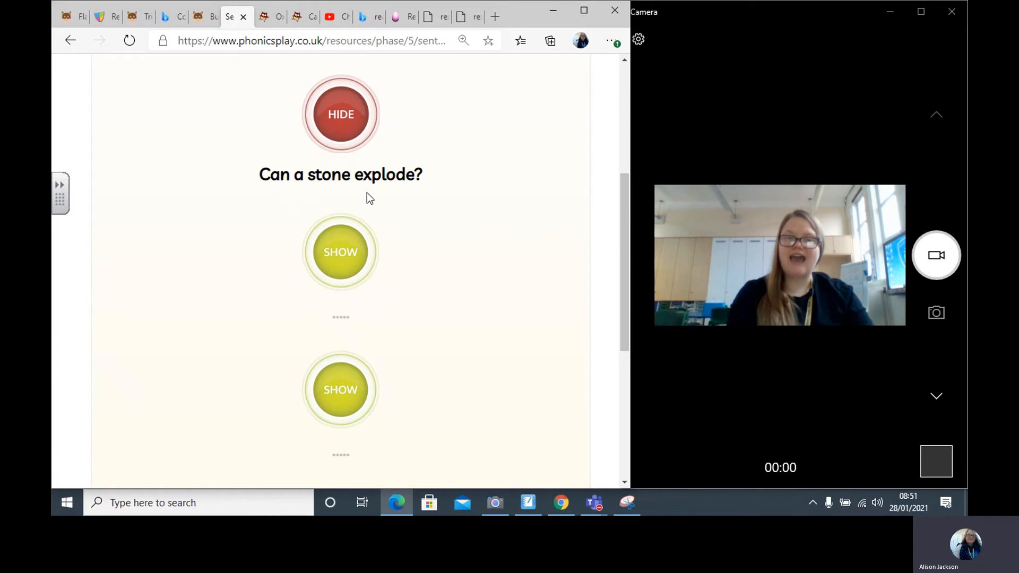
pyautogui.moveTo(402, 200)
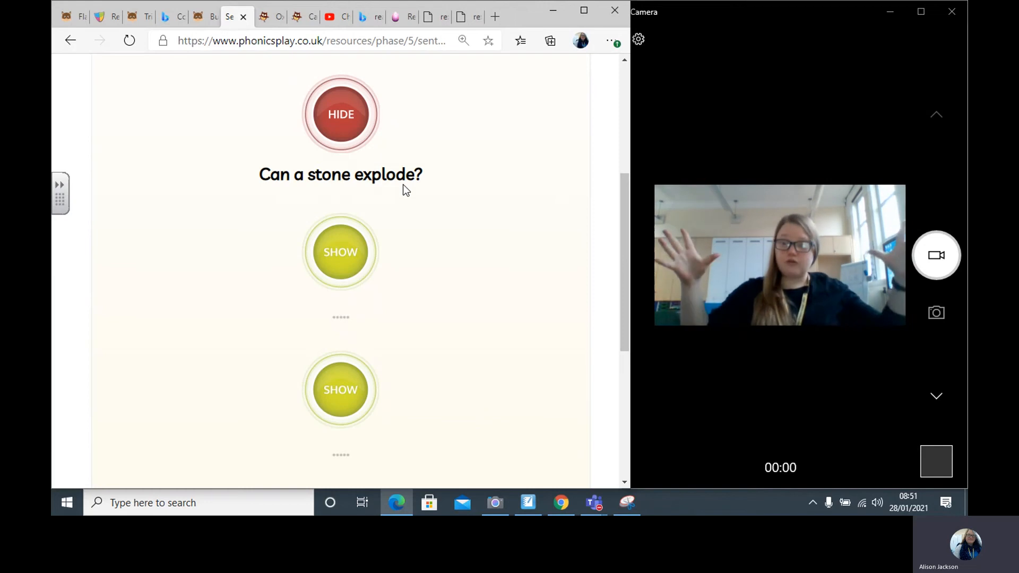
pyautogui.moveTo(289, 219)
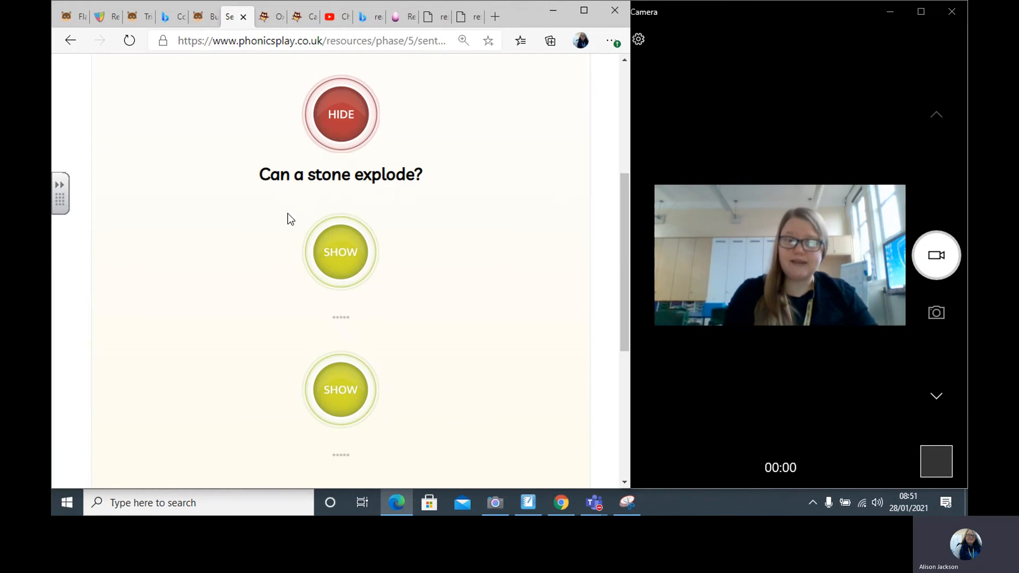
# Reveal the second sentence about finding a bone home alone and the phone
pyautogui.click(340, 252)
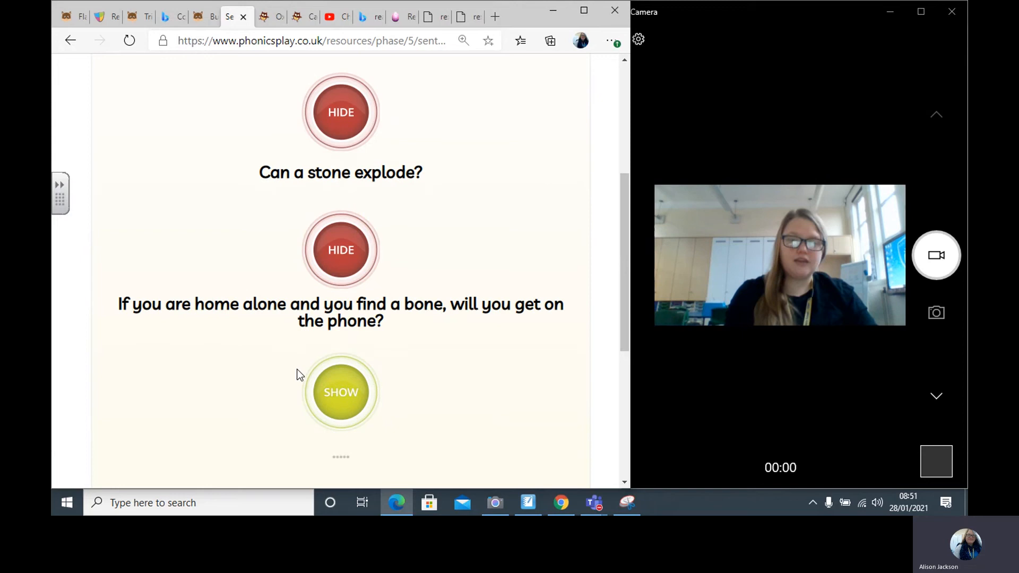
pyautogui.moveTo(132, 343)
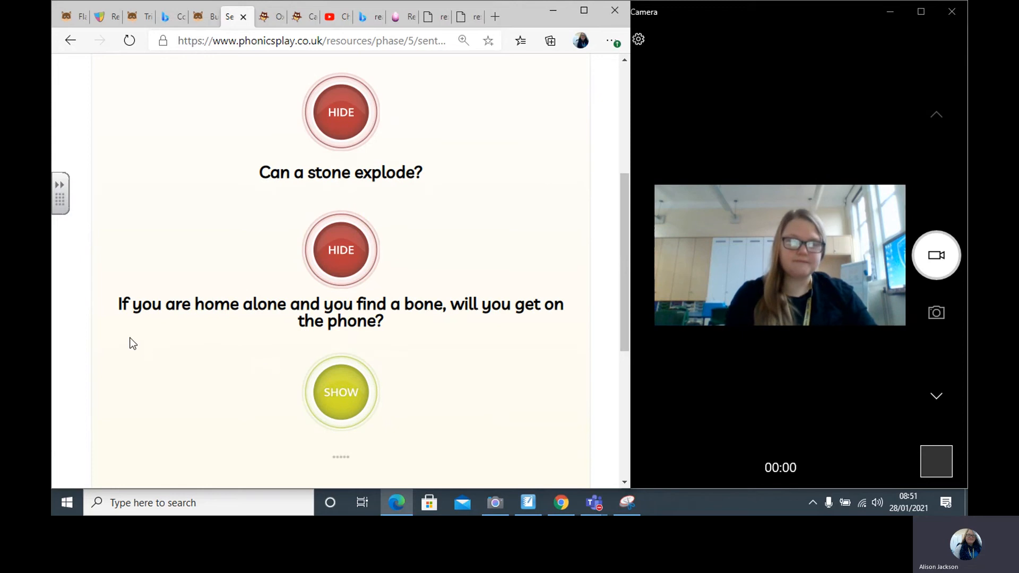
pyautogui.moveTo(215, 325)
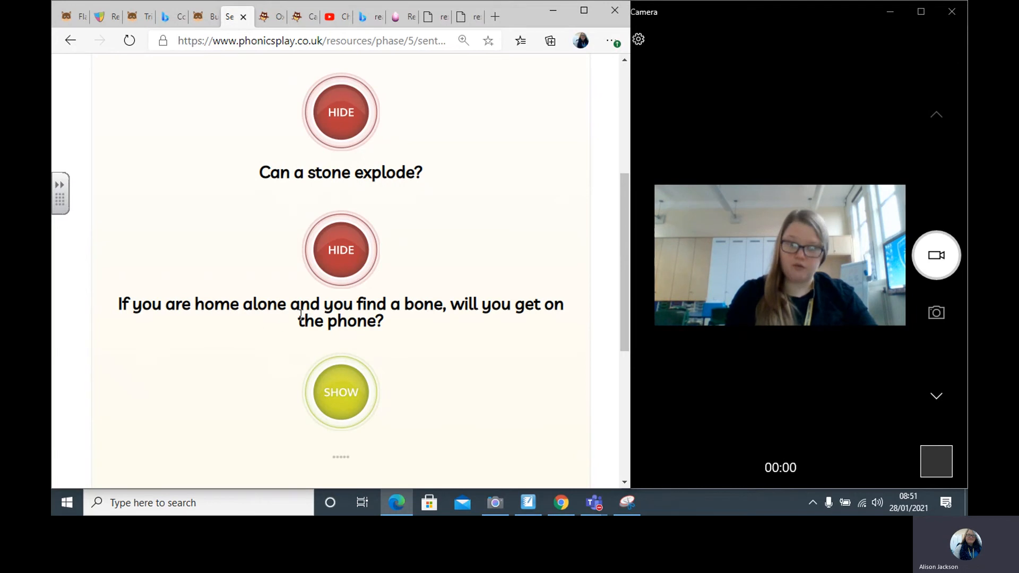
pyautogui.moveTo(410, 327)
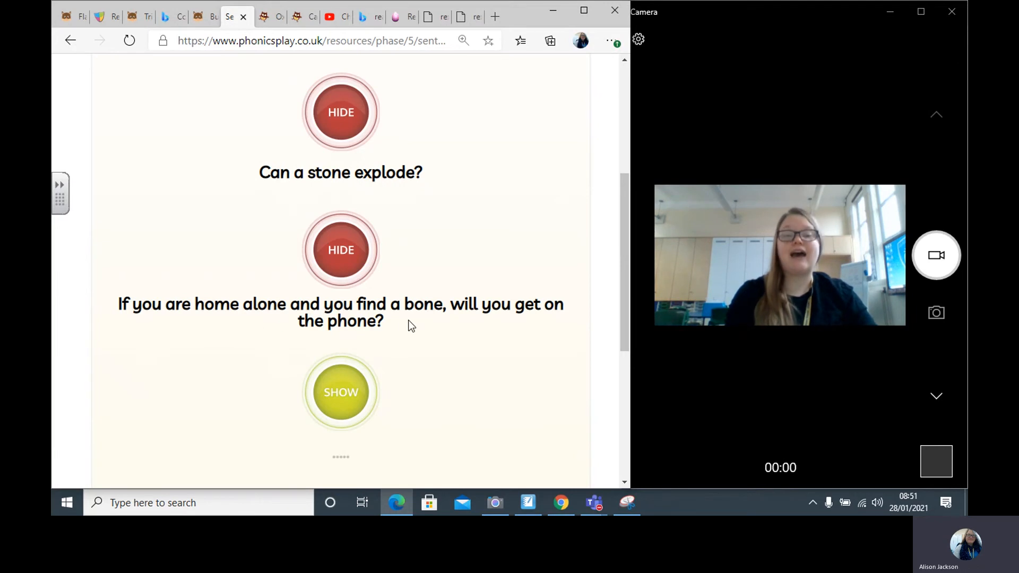
pyautogui.moveTo(432, 327)
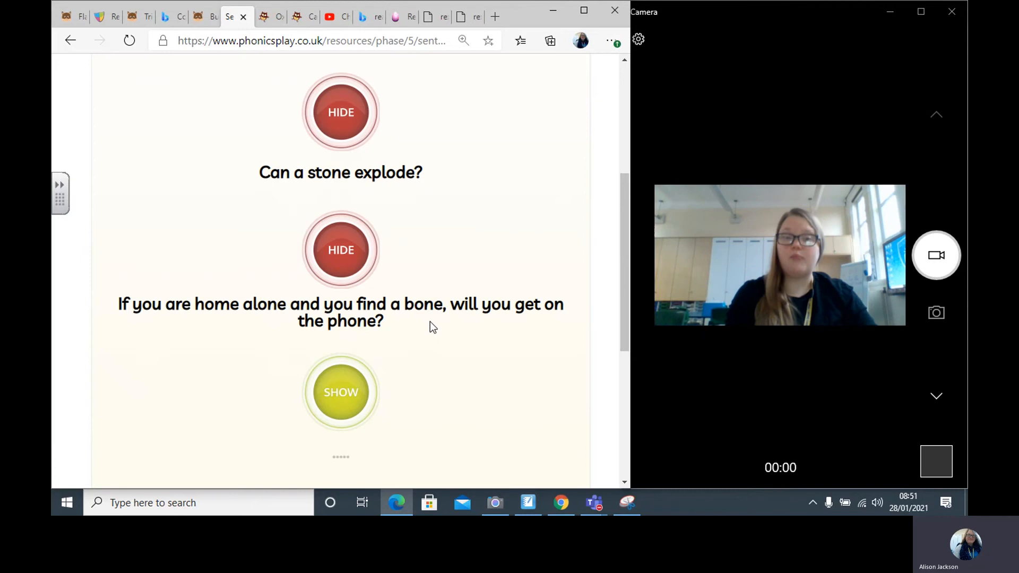
pyautogui.moveTo(545, 328)
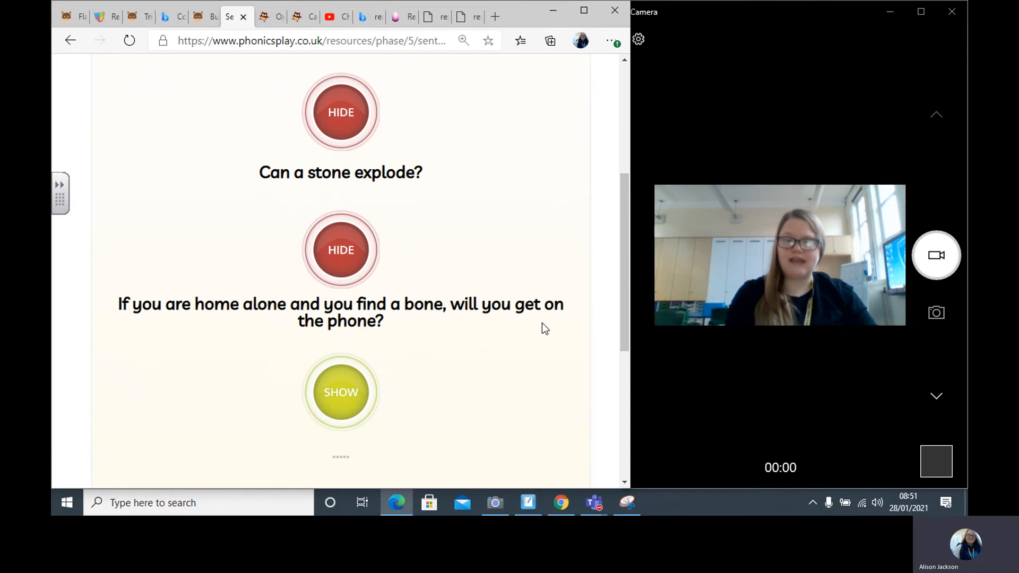
pyautogui.moveTo(354, 338)
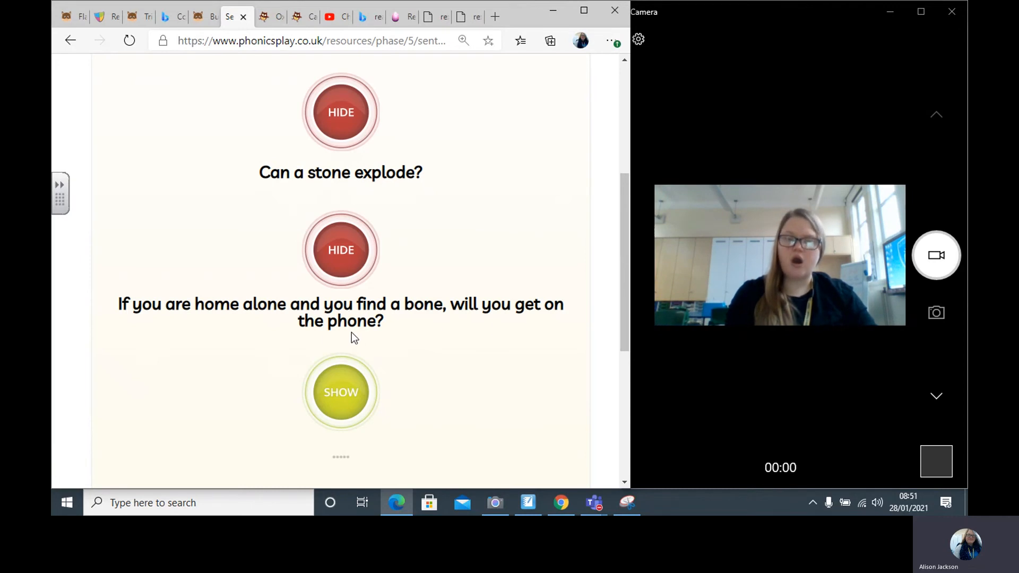
pyautogui.moveTo(371, 345)
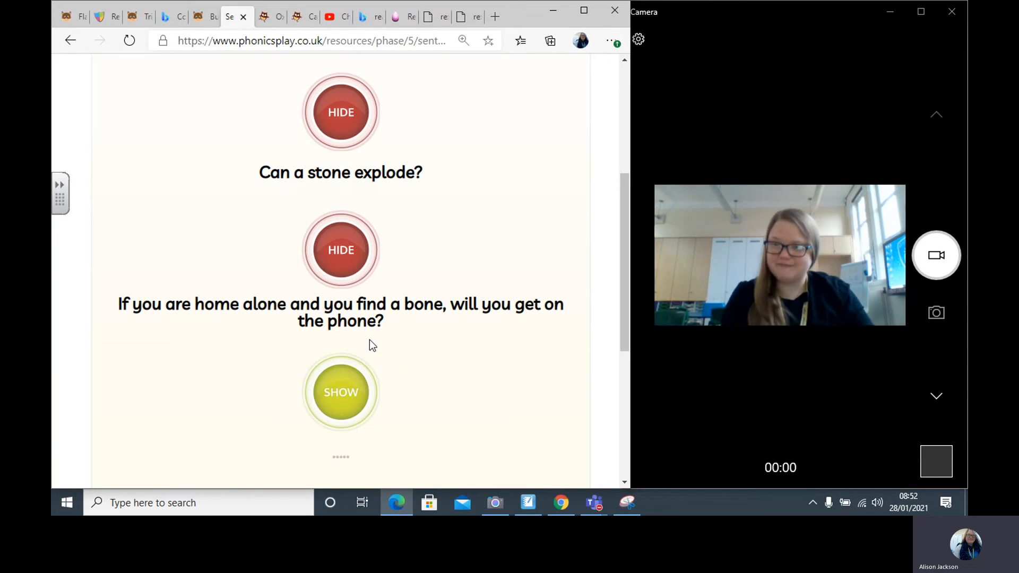
# Reveal the third sentence about a queen on a throne or an envelope
pyautogui.click(340, 392)
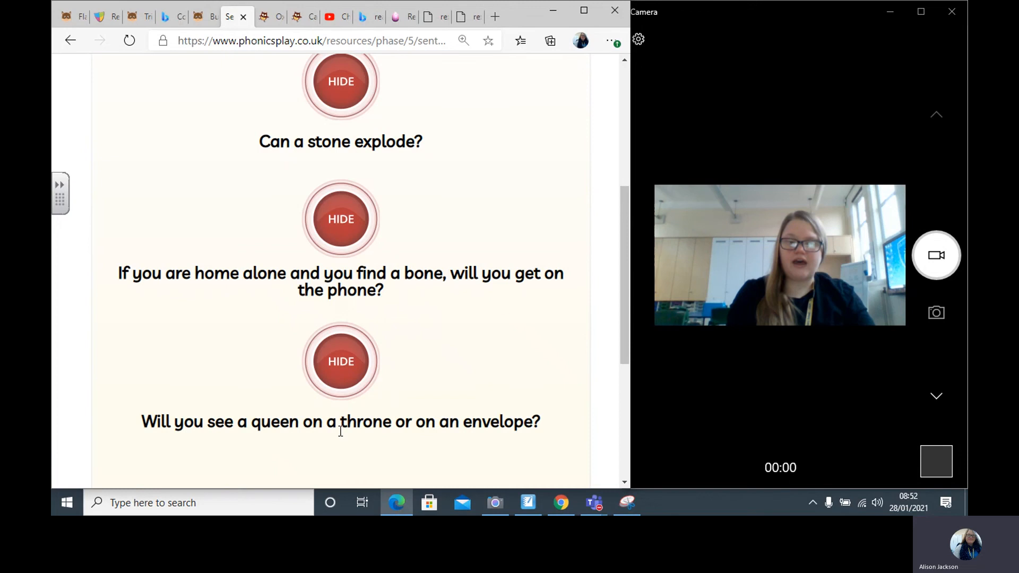
pyautogui.moveTo(390, 441)
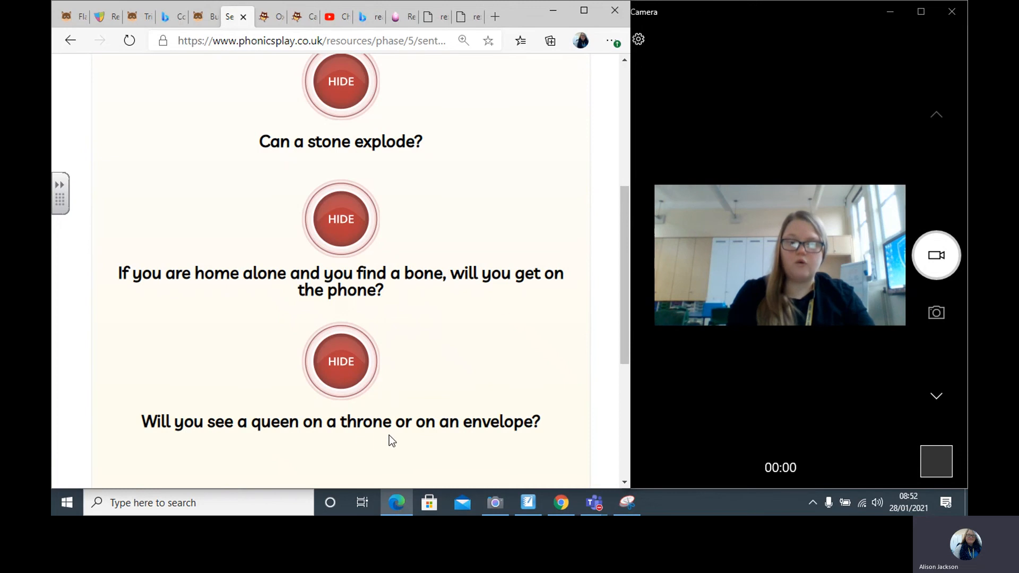
pyautogui.moveTo(347, 429)
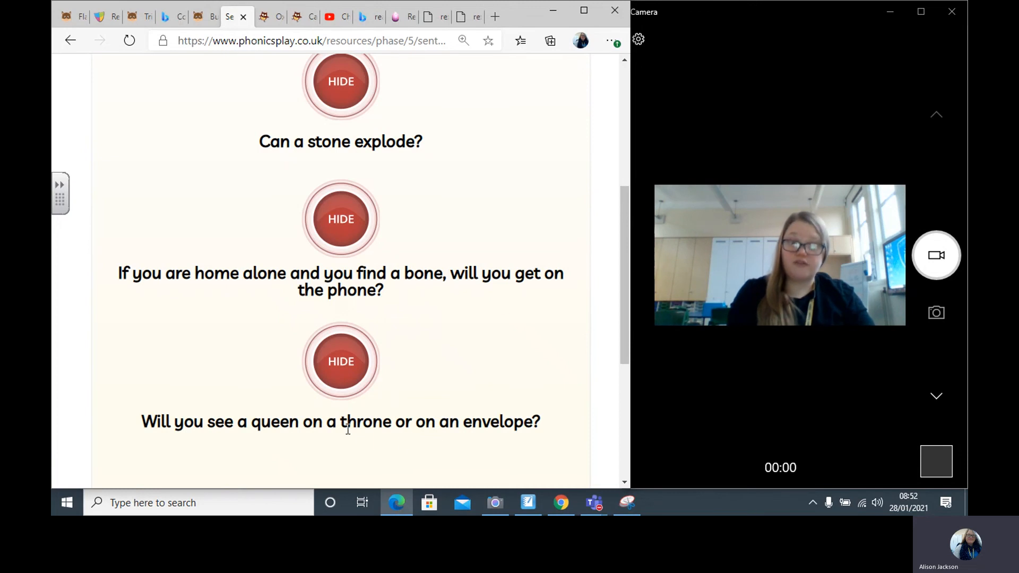
pyautogui.moveTo(459, 437)
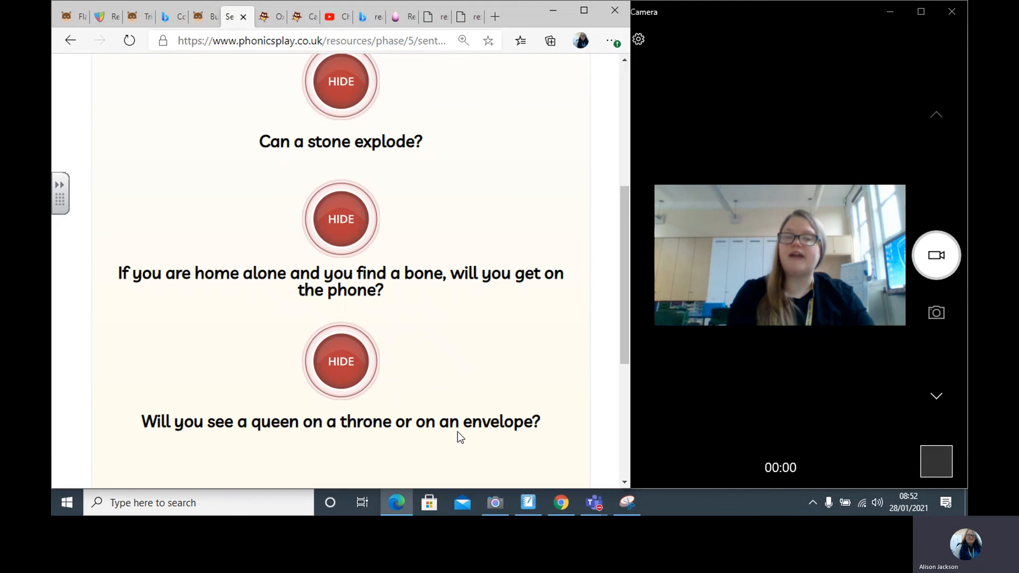
pyautogui.moveTo(490, 442)
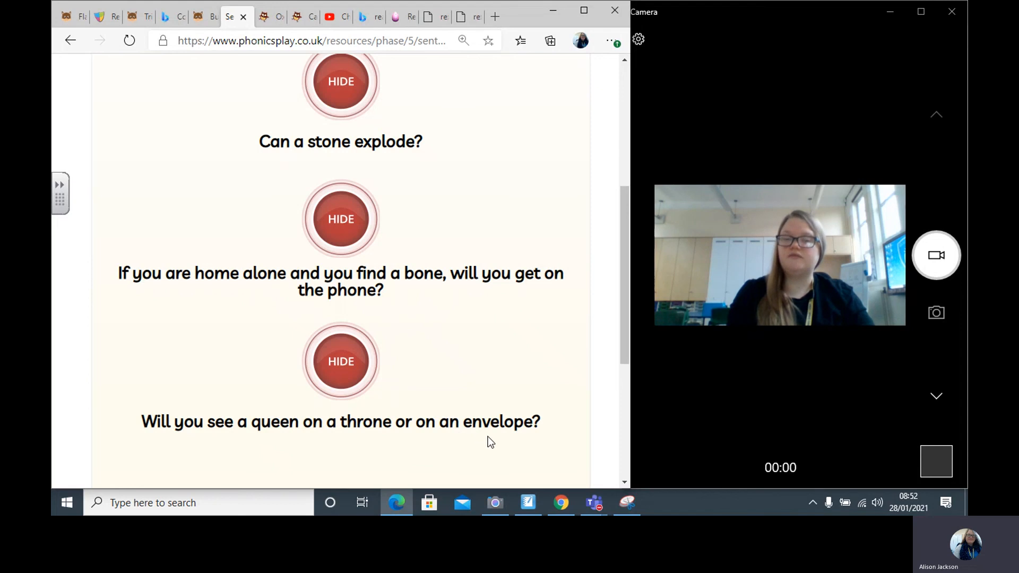
pyautogui.moveTo(523, 455)
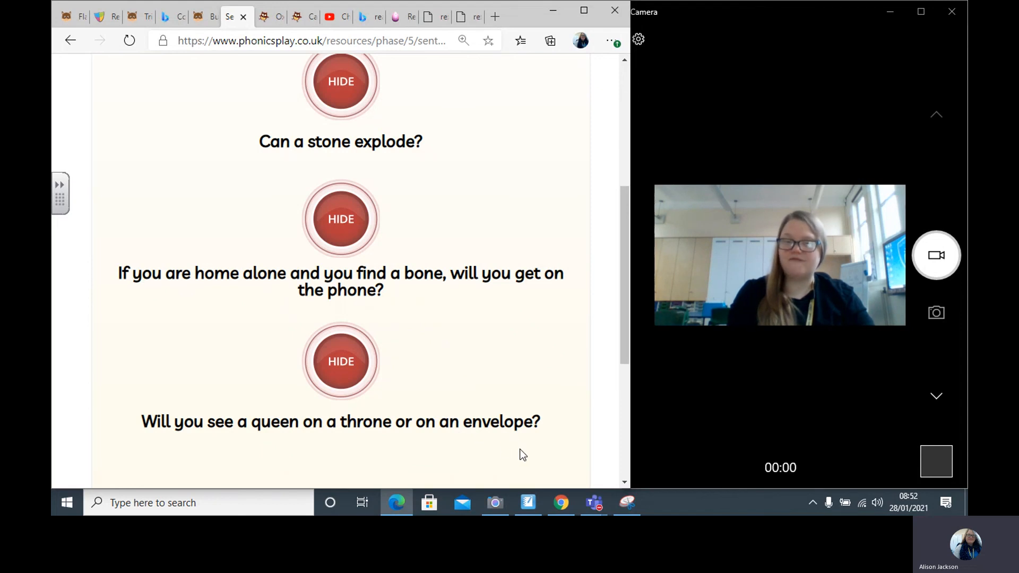
pyautogui.moveTo(362, 441)
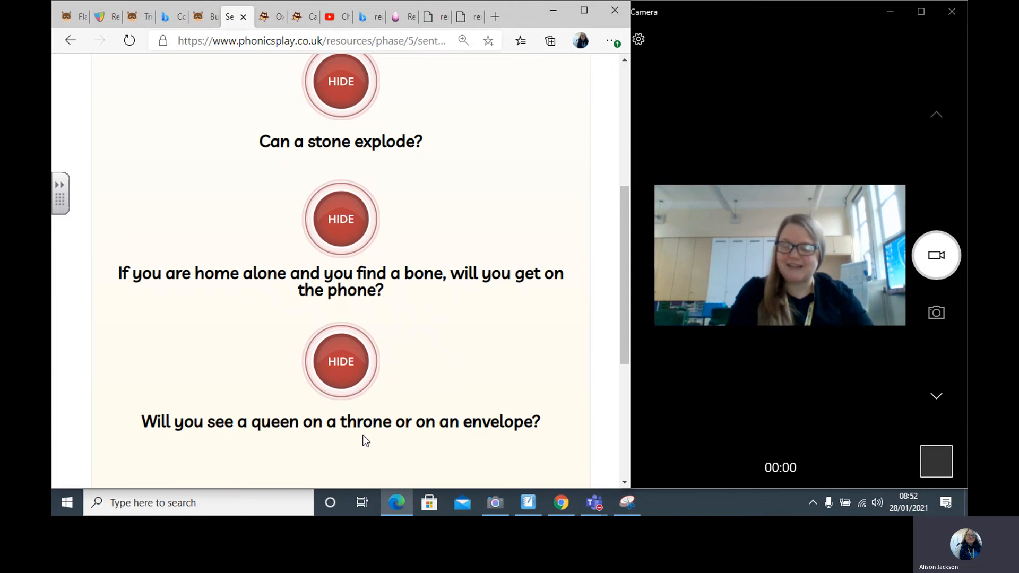
pyautogui.moveTo(461, 460)
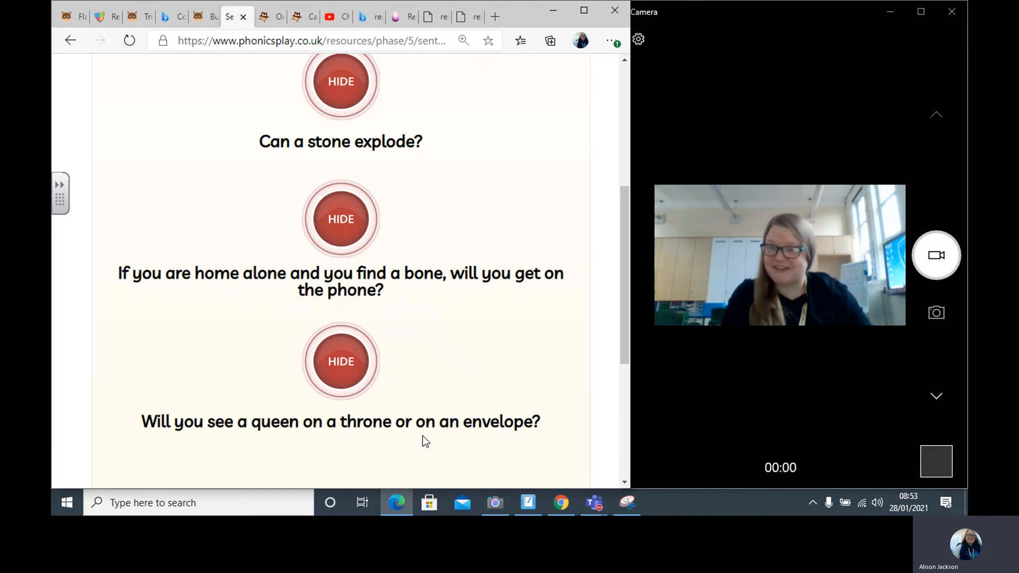
pyautogui.moveTo(611, 356)
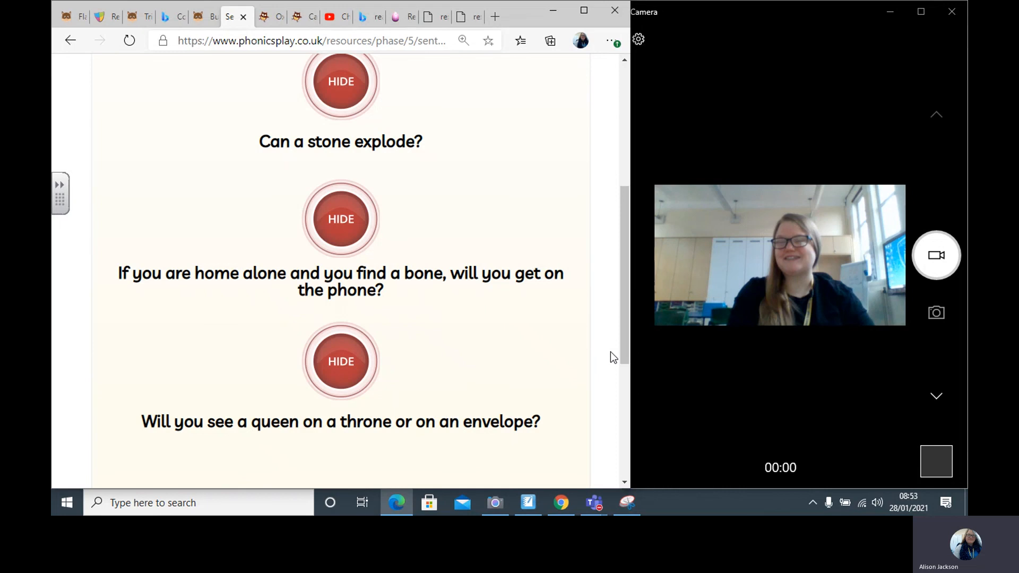